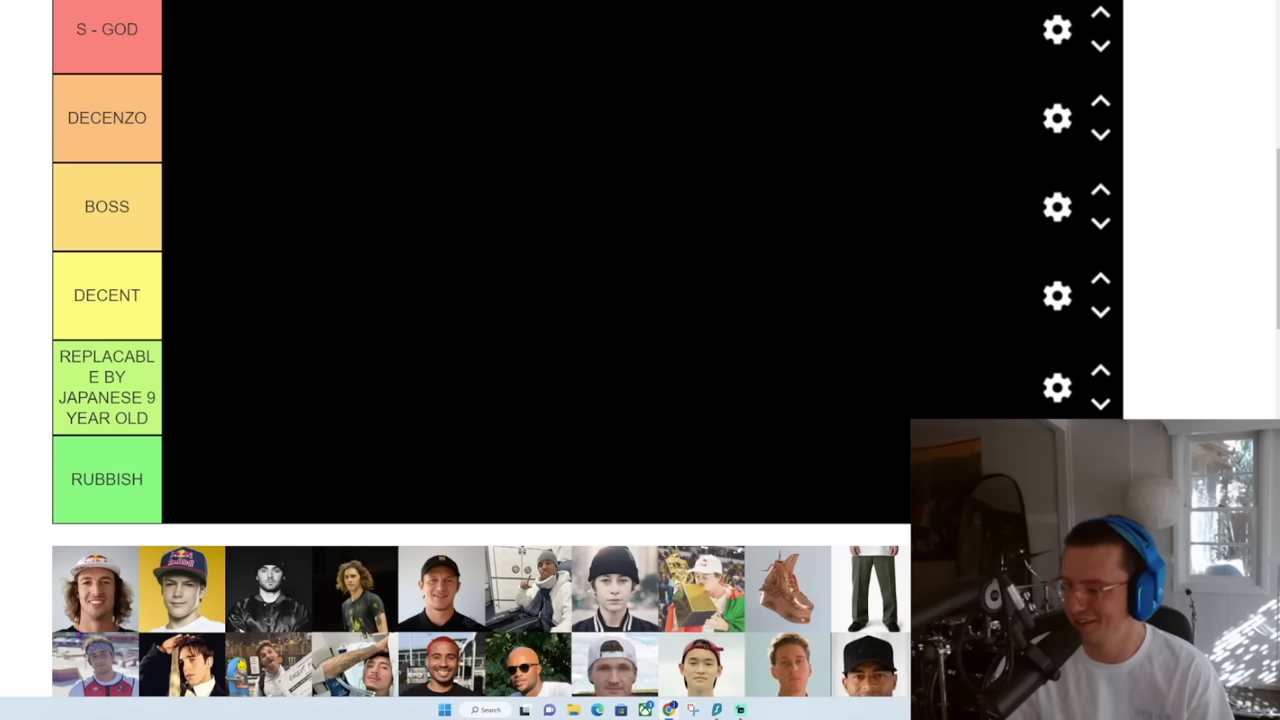
{"action": "mouse_move", "coordinate": [475, 598]}
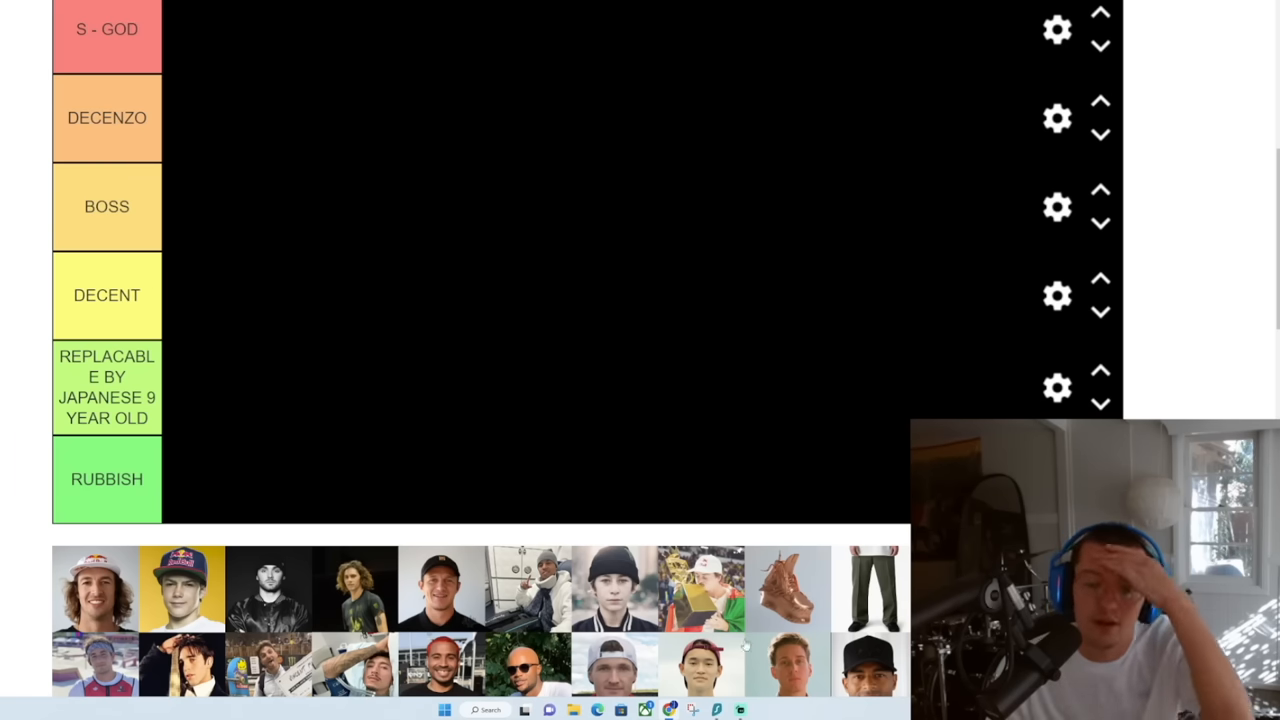
Move the trophy-holding skater's photo from the pool into the DECENZO tier
{"action": "left_click_drag", "start_coordinate": [703, 588], "coordinate": [250, 125]}
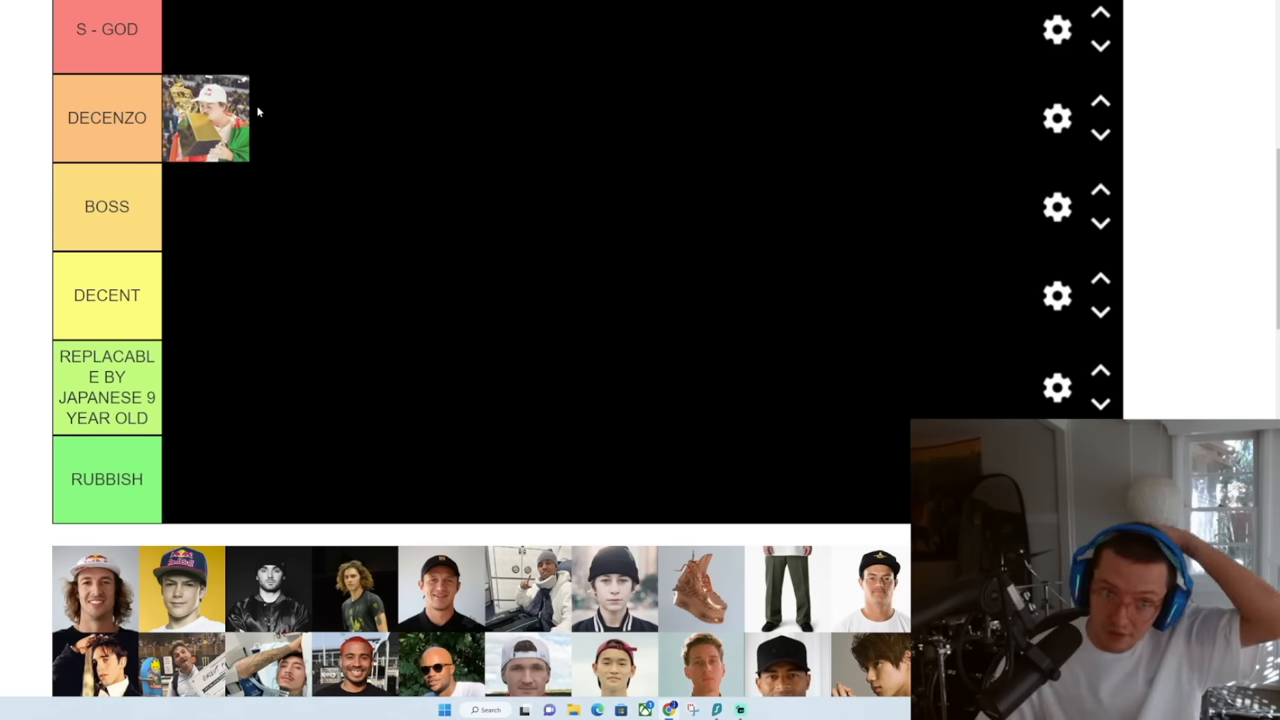
{"action": "mouse_move", "coordinate": [188, 239]}
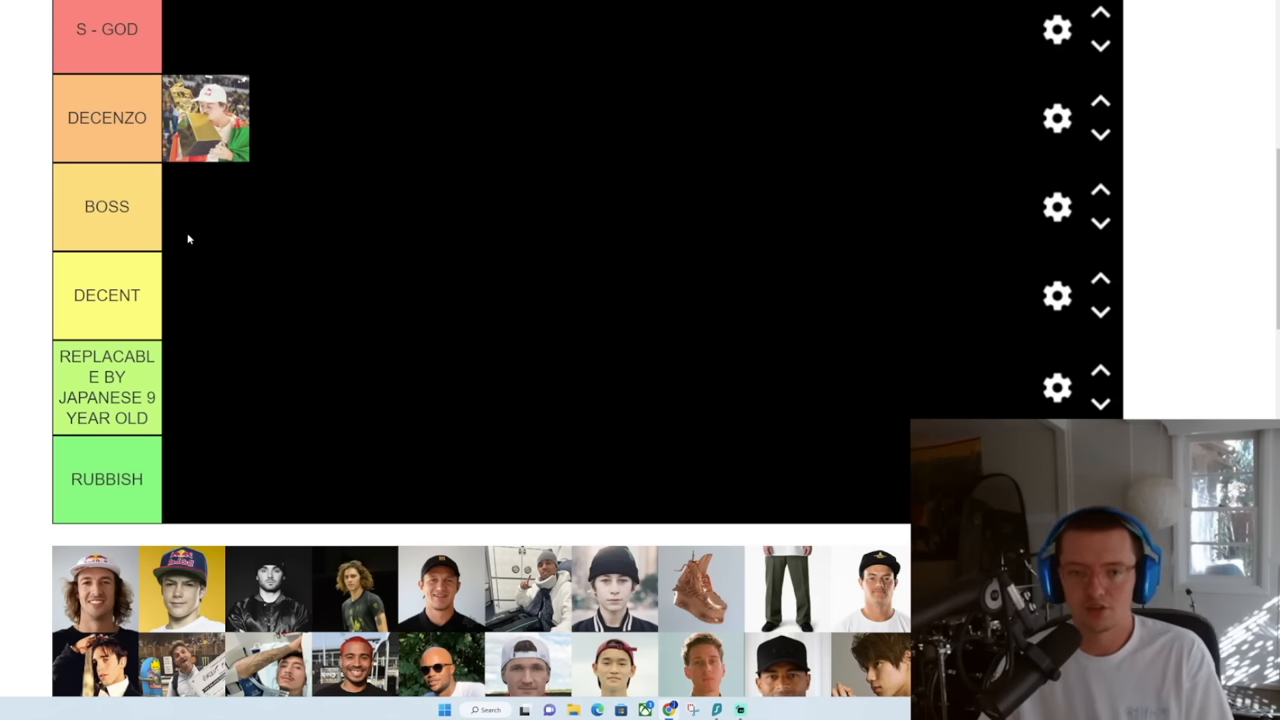
{"action": "mouse_move", "coordinate": [331, 146]}
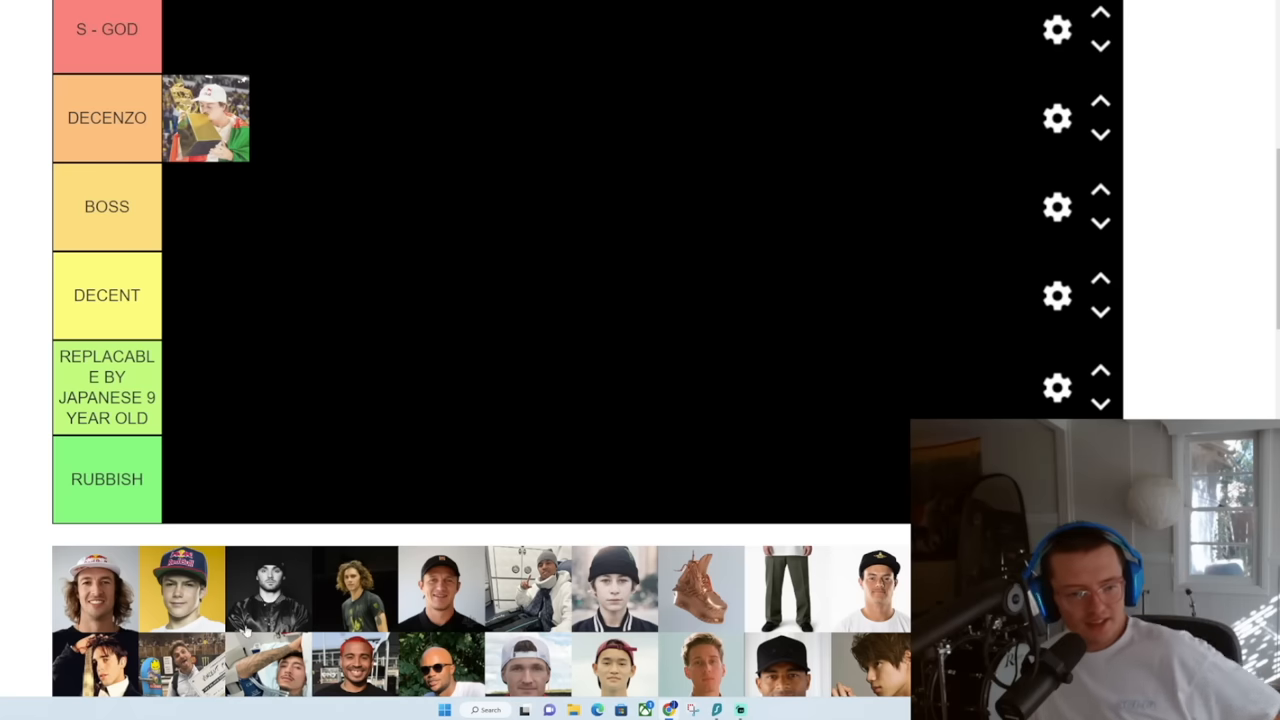
Place the long-haired skater in the third tier and rename the DECENT tier to NOBODY CARE
{"action": "left_click_drag", "start_coordinate": [95, 588], "coordinate": [430, 277]}
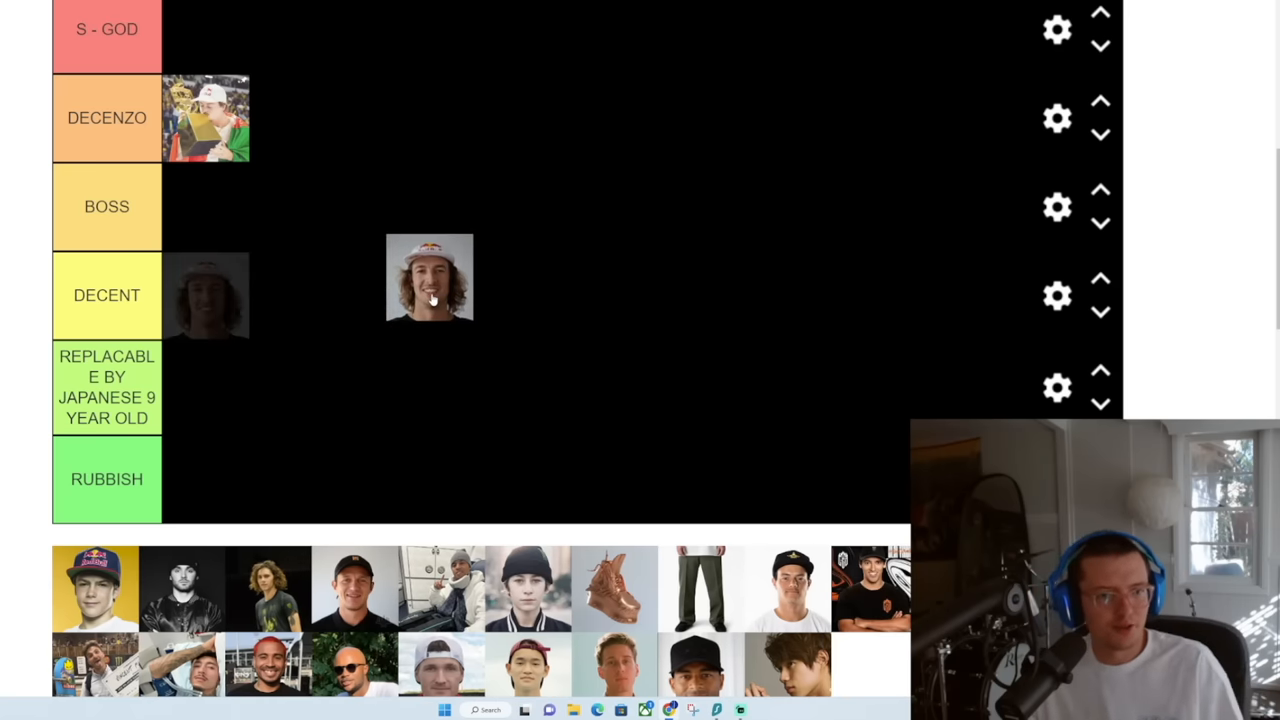
{"action": "left_click_drag", "start_coordinate": [430, 277], "coordinate": [275, 289]}
{"action": "type", "text": "A"}
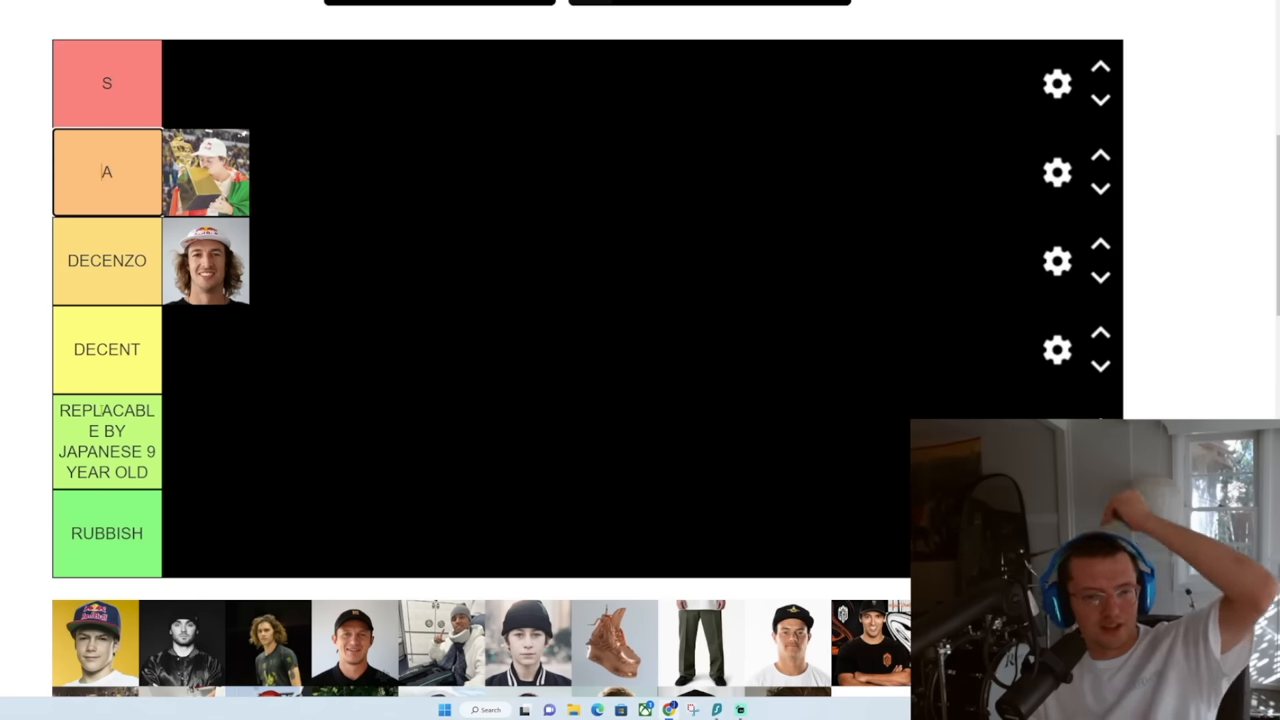
{"action": "double_click", "coordinate": [107, 349]}
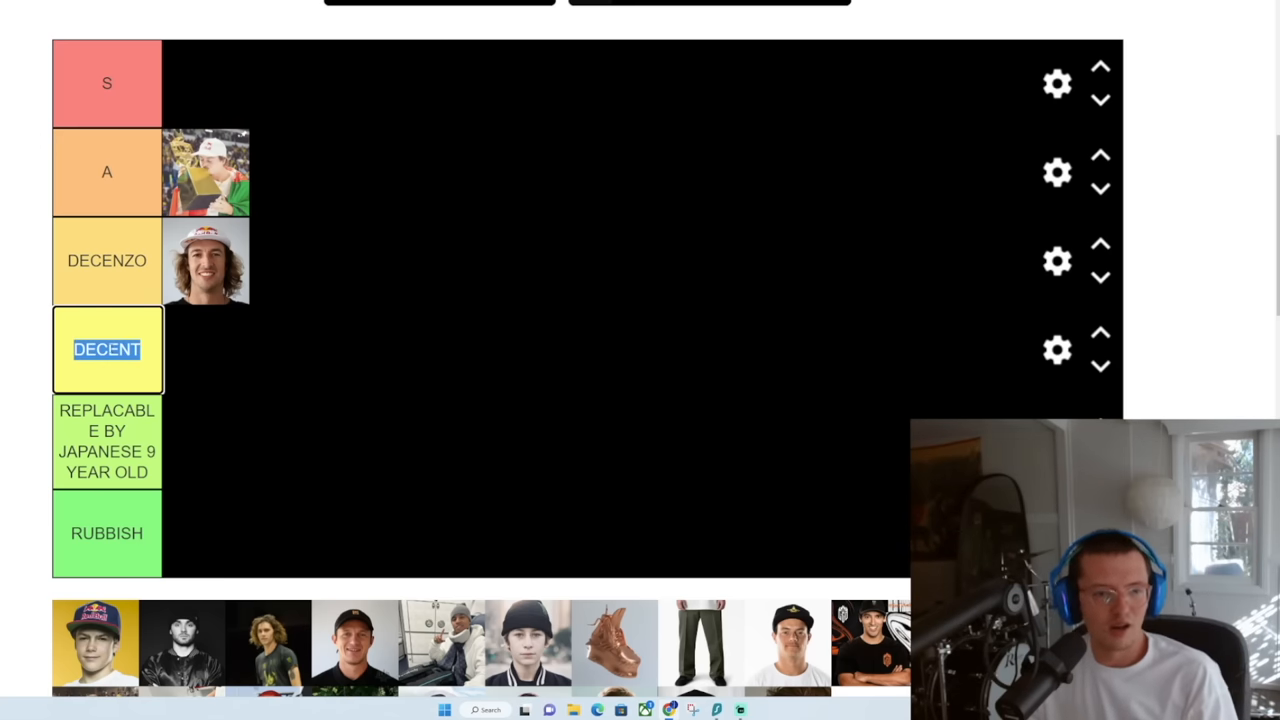
{"action": "type", "text": "NOBODY CARE"}
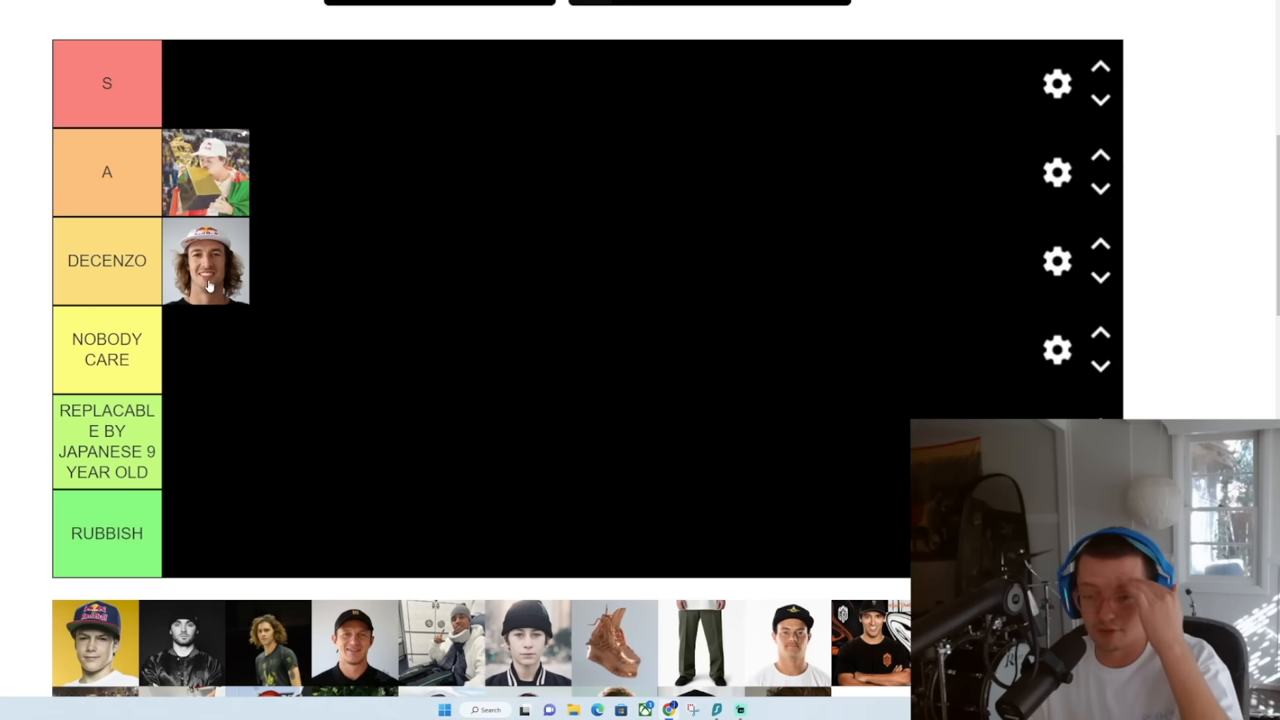
{"action": "mouse_move", "coordinate": [340, 281]}
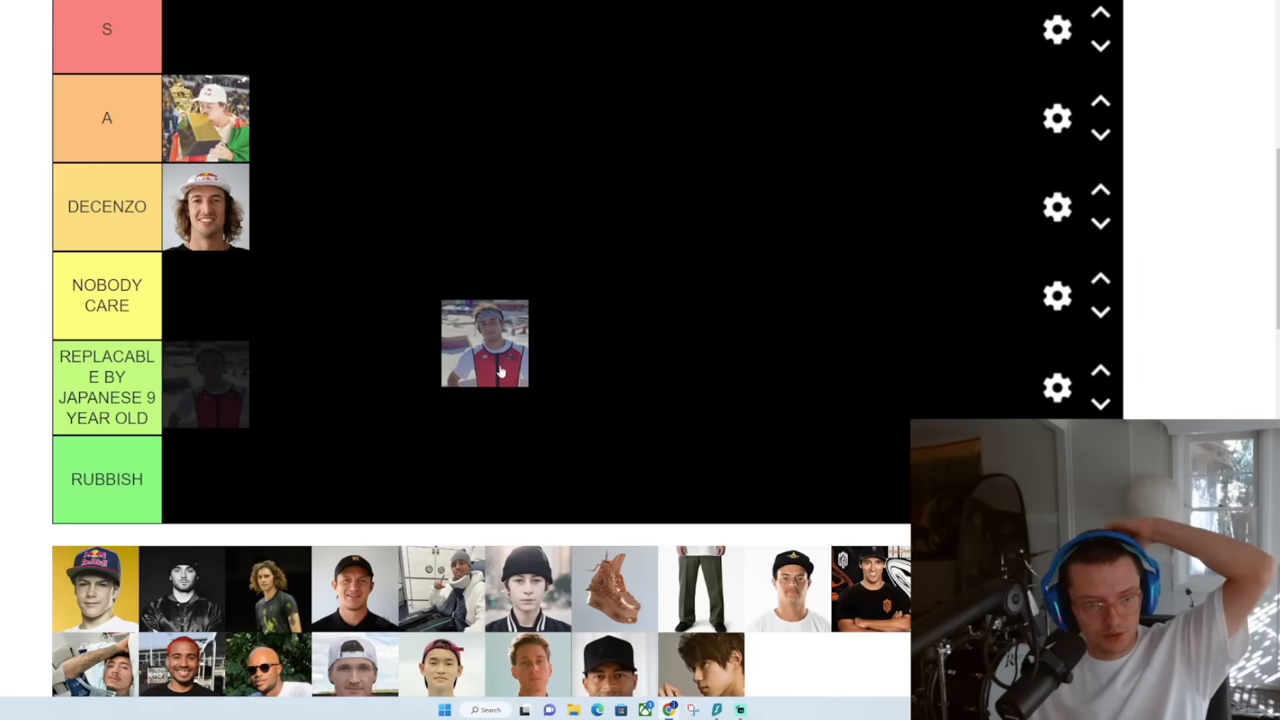
{"action": "left_click_drag", "start_coordinate": [485, 343], "coordinate": [213, 290]}
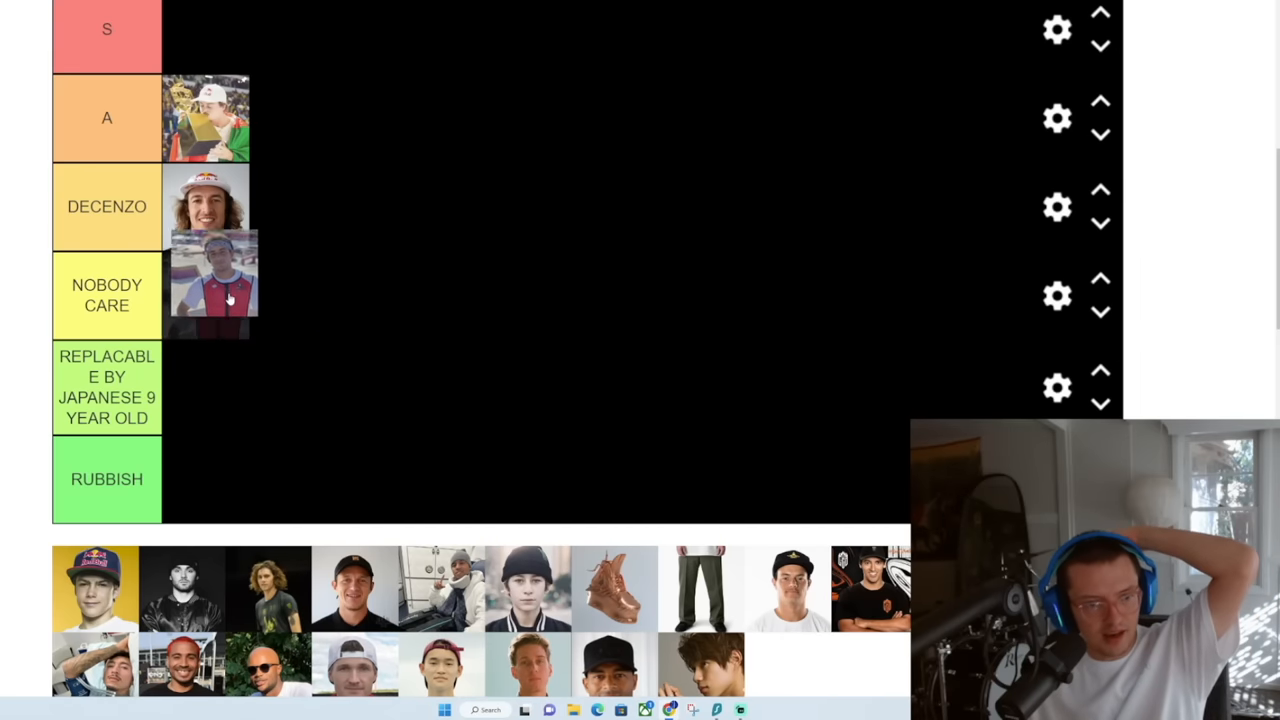
{"action": "left_click_drag", "start_coordinate": [213, 285], "coordinate": [297, 470]}
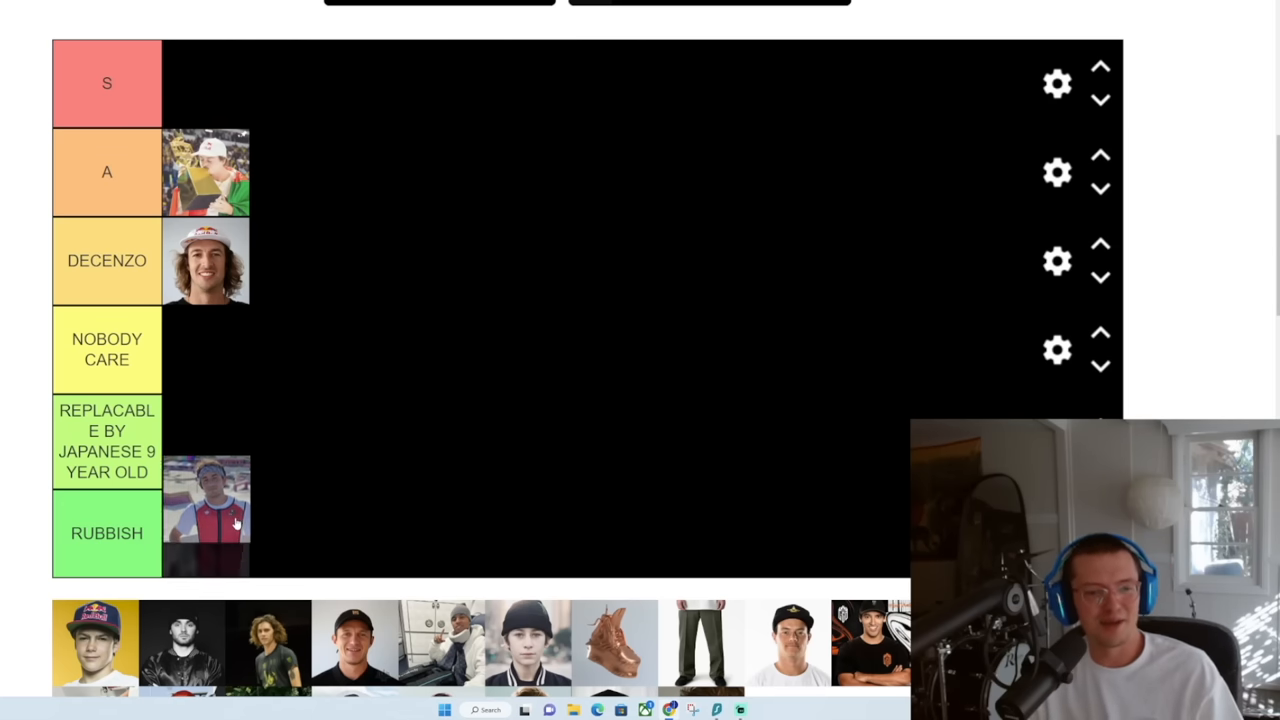
{"action": "left_click_drag", "start_coordinate": [206, 500], "coordinate": [206, 438]}
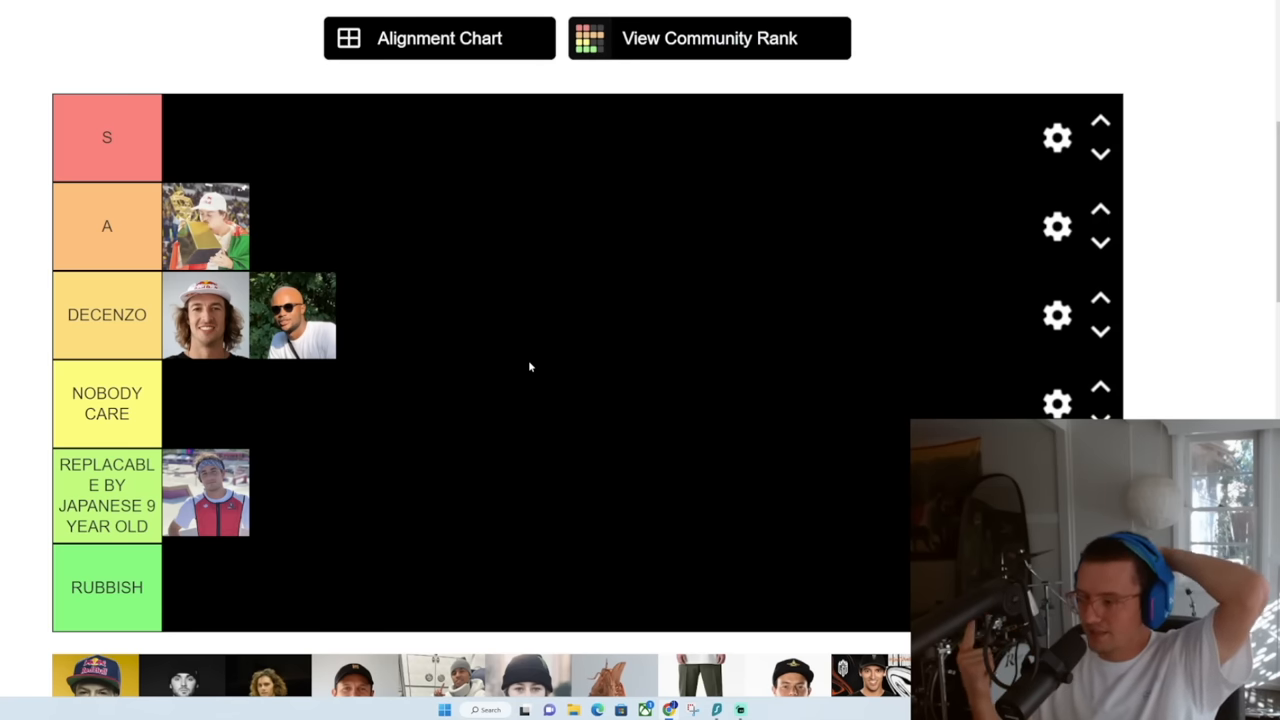
{"action": "mouse_move", "coordinate": [370, 389]}
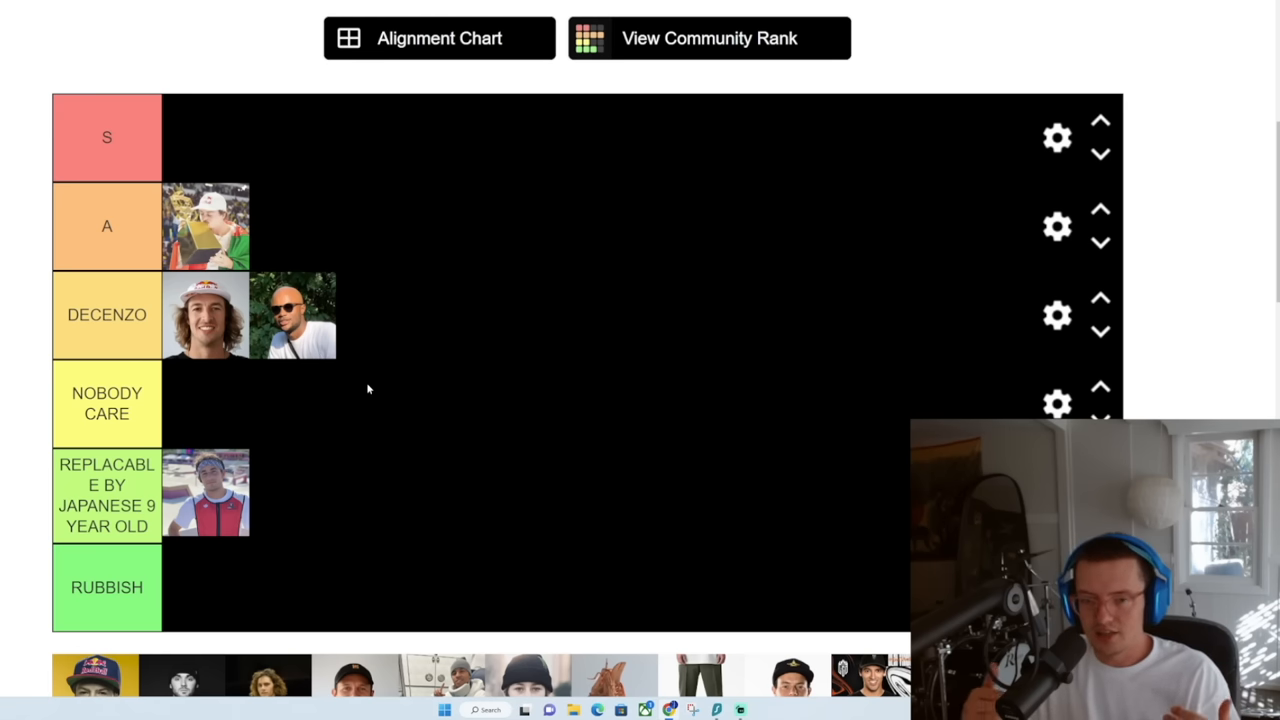
{"action": "mouse_move", "coordinate": [505, 320]}
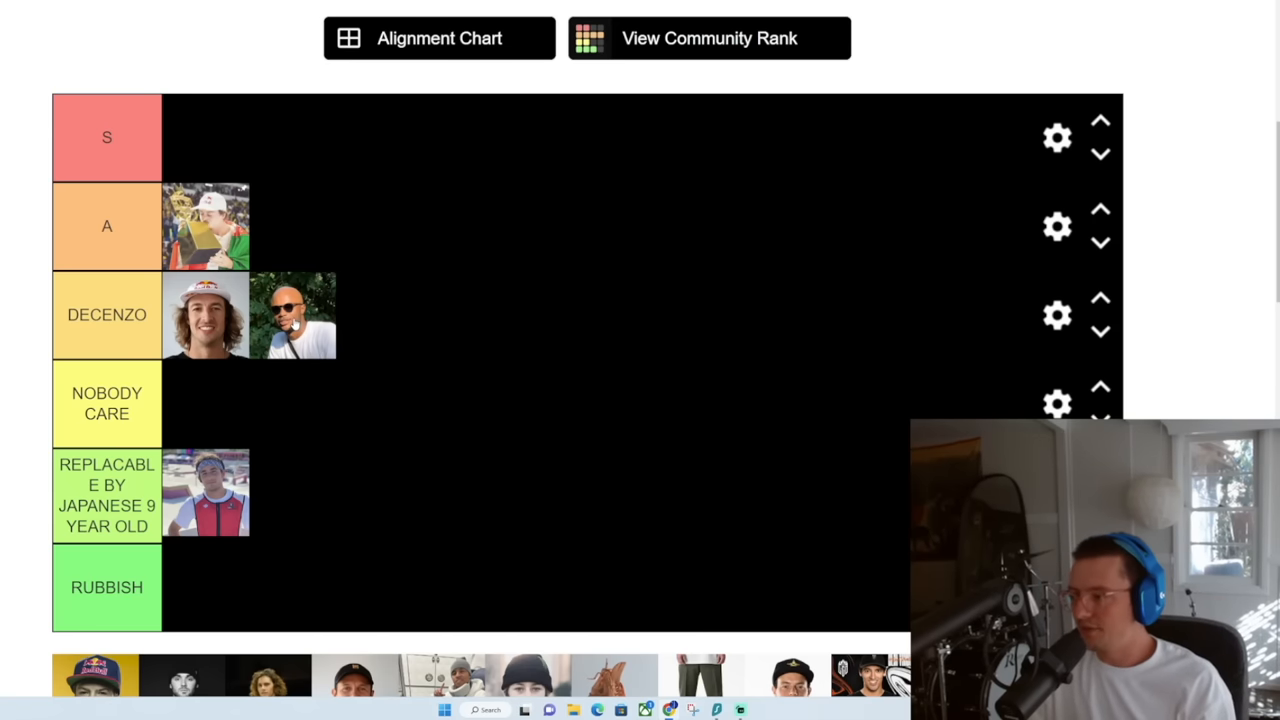
{"action": "mouse_move", "coordinate": [215, 228]}
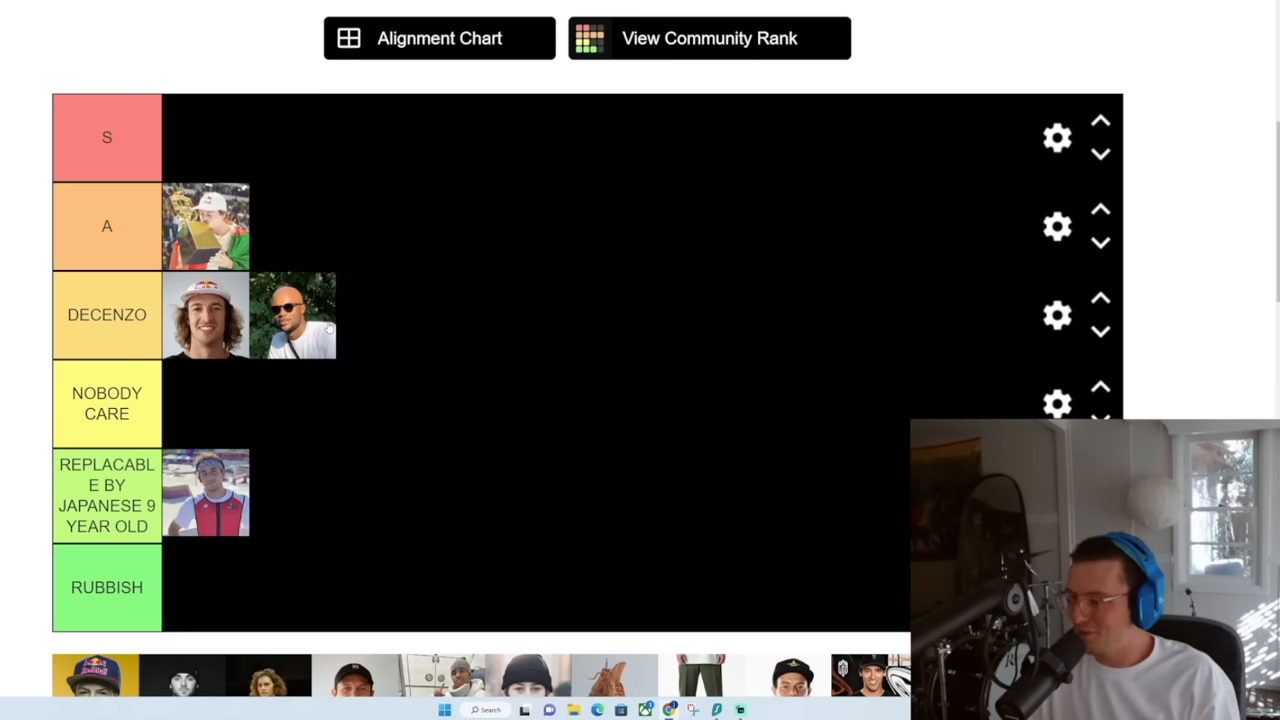
{"action": "mouse_move", "coordinate": [378, 367]}
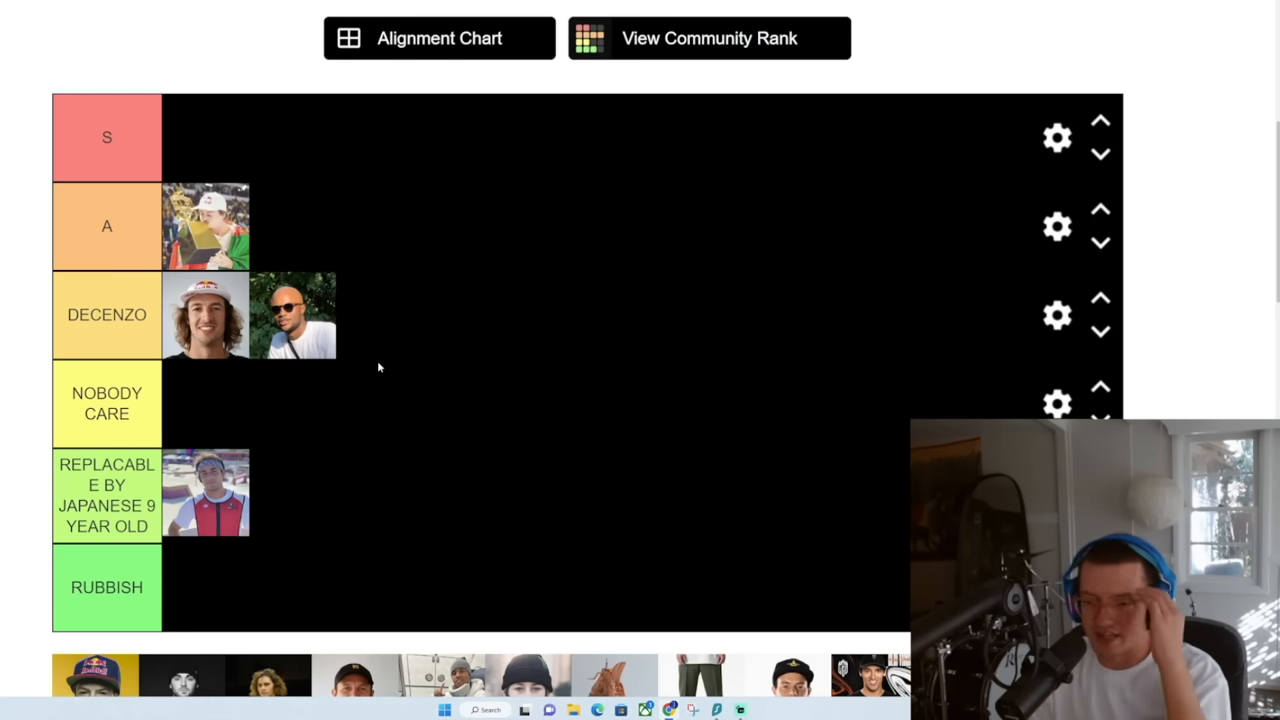
{"action": "mouse_move", "coordinate": [570, 364]}
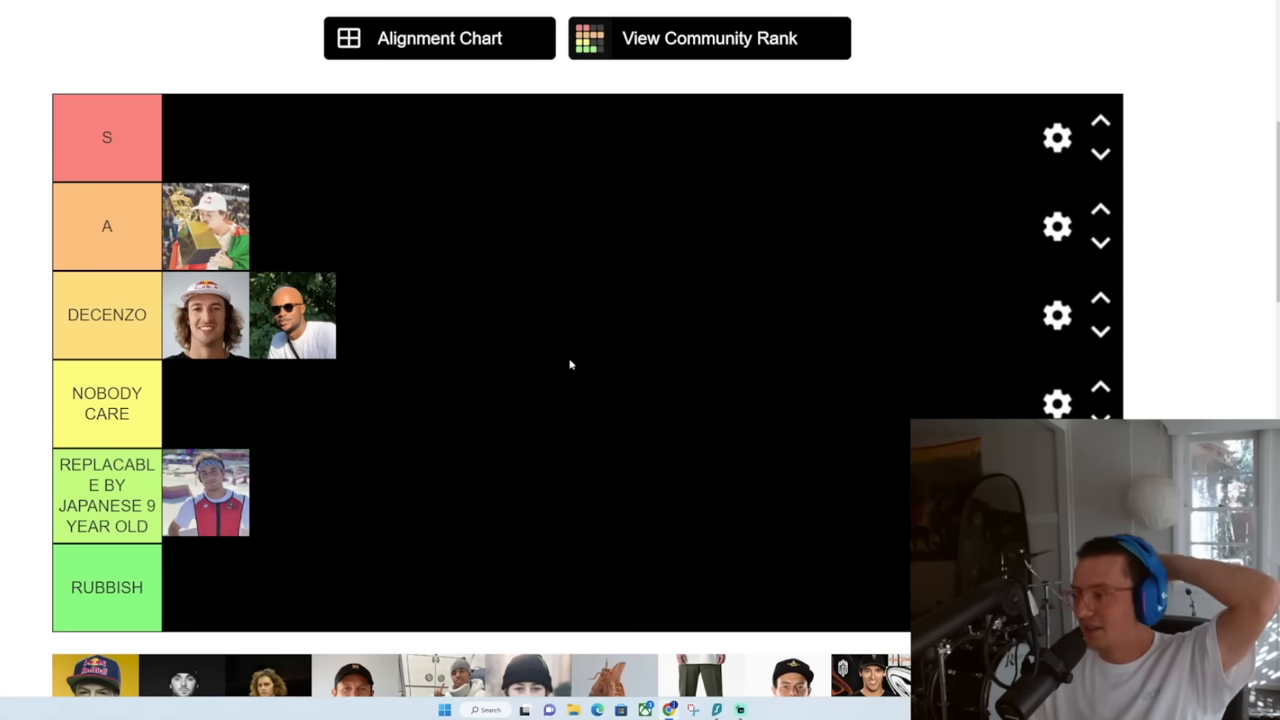
{"action": "mouse_move", "coordinate": [603, 384]}
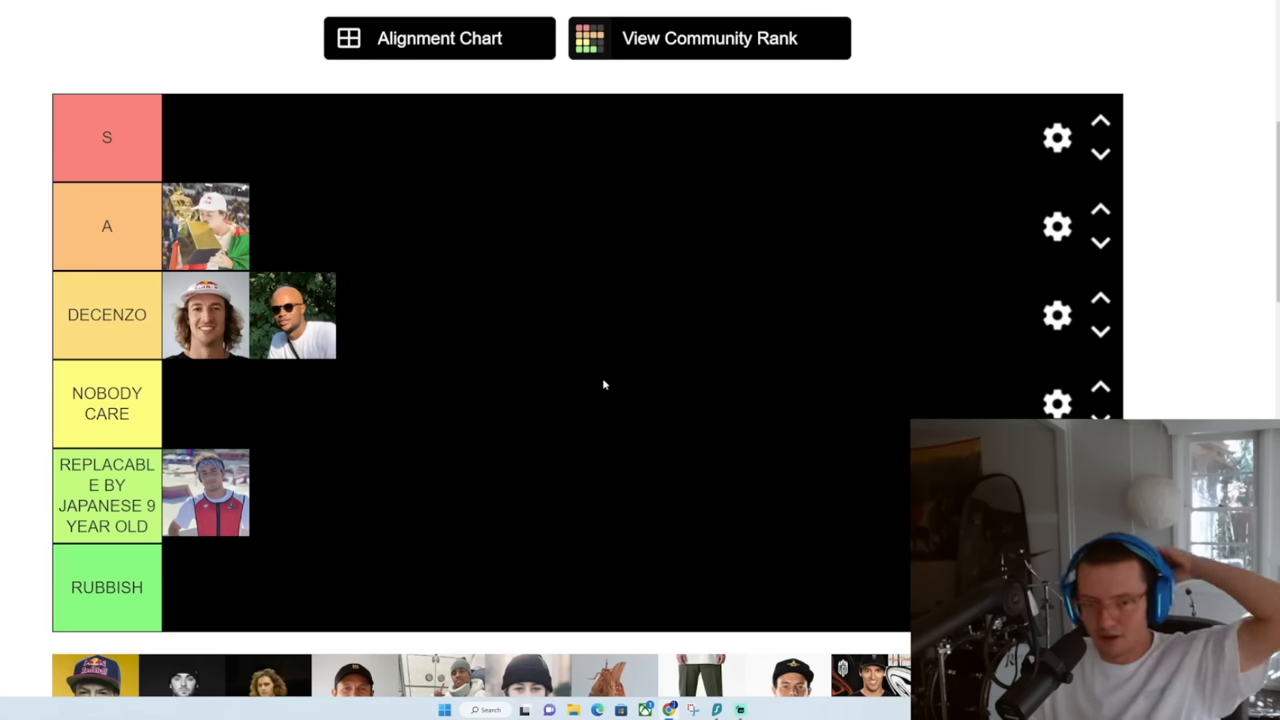
{"action": "mouse_move", "coordinate": [341, 349]}
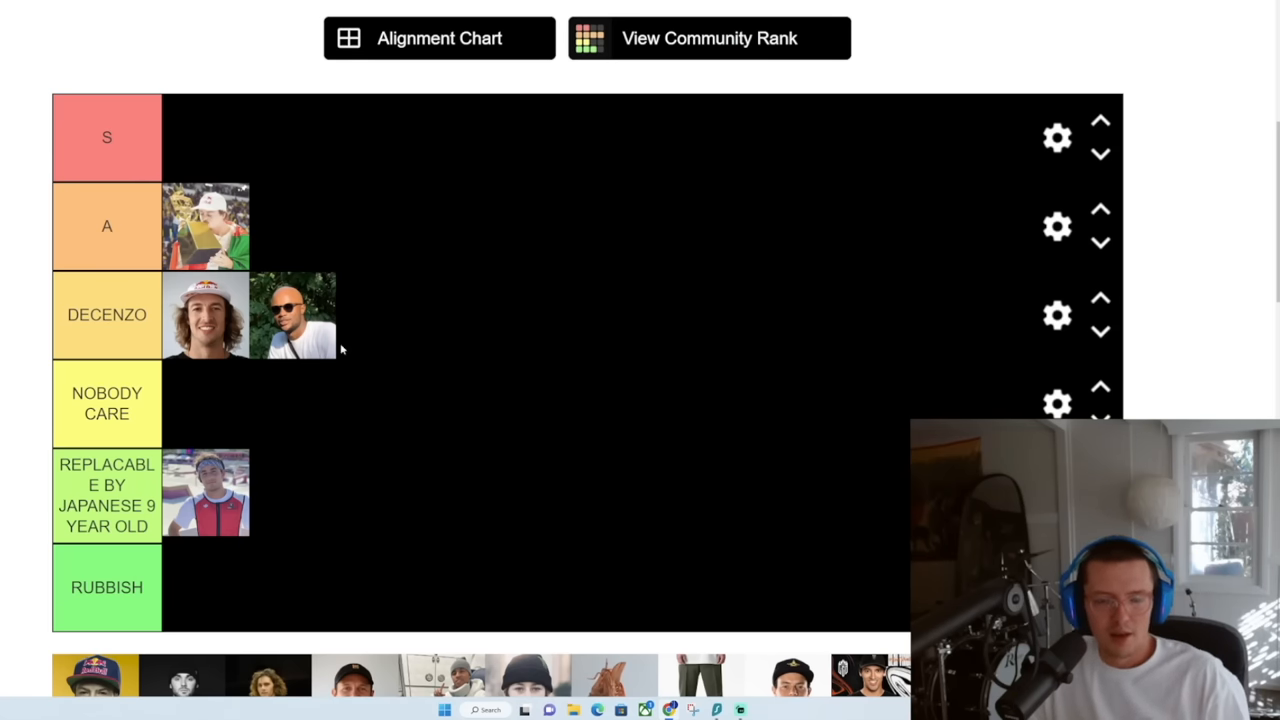
{"action": "mouse_move", "coordinate": [535, 400]}
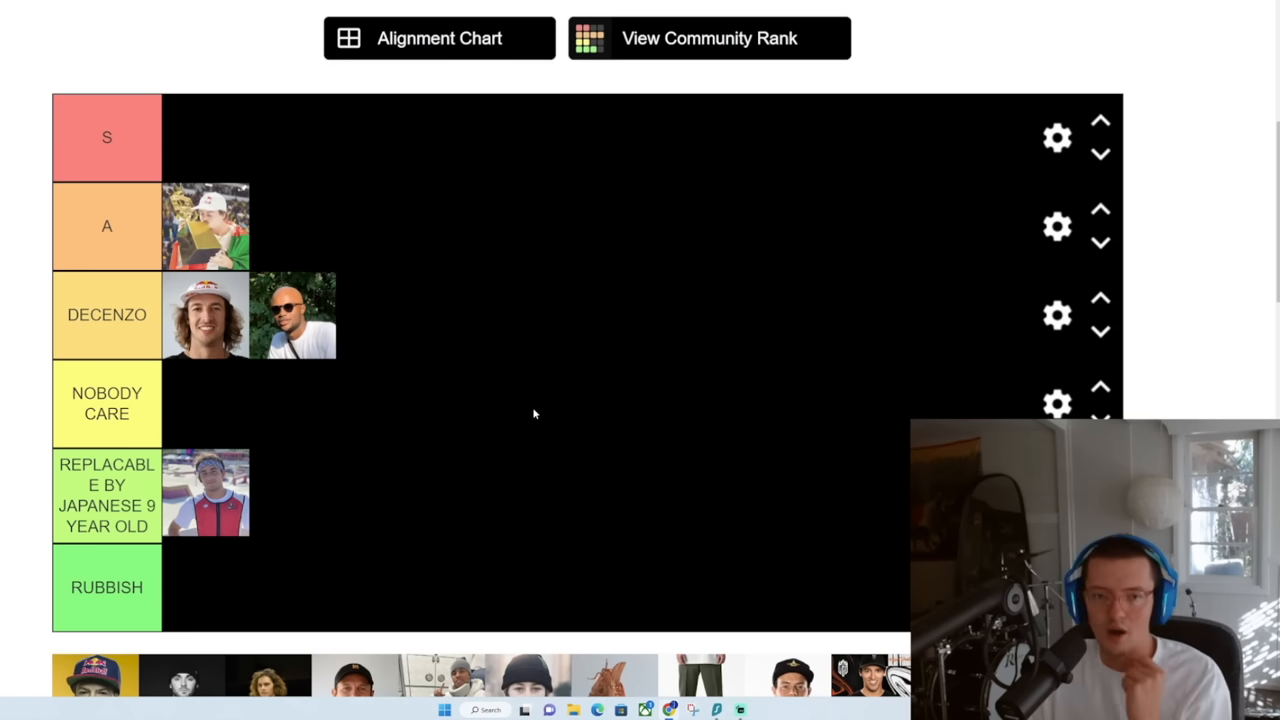
{"action": "mouse_move", "coordinate": [473, 310]}
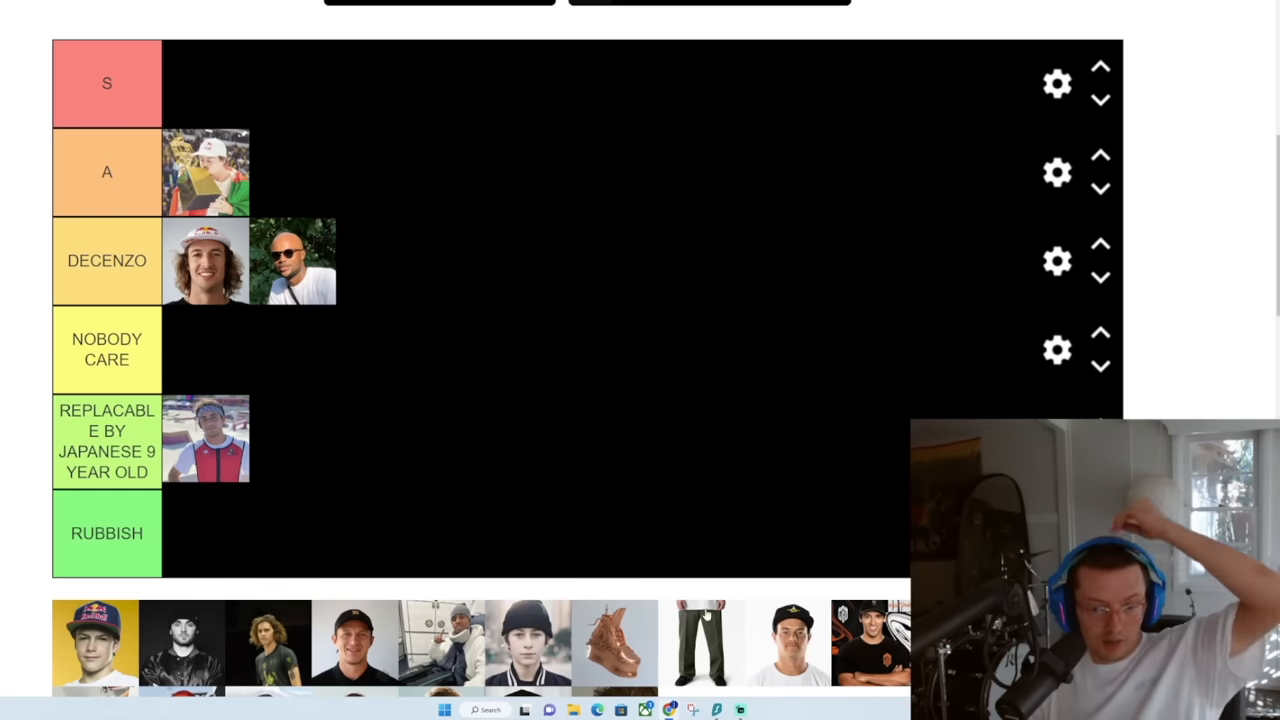
Put the full-length trousers photo and the blond skater's photo into NOBODY CARE
{"action": "left_click_drag", "start_coordinate": [706, 642], "coordinate": [222, 345]}
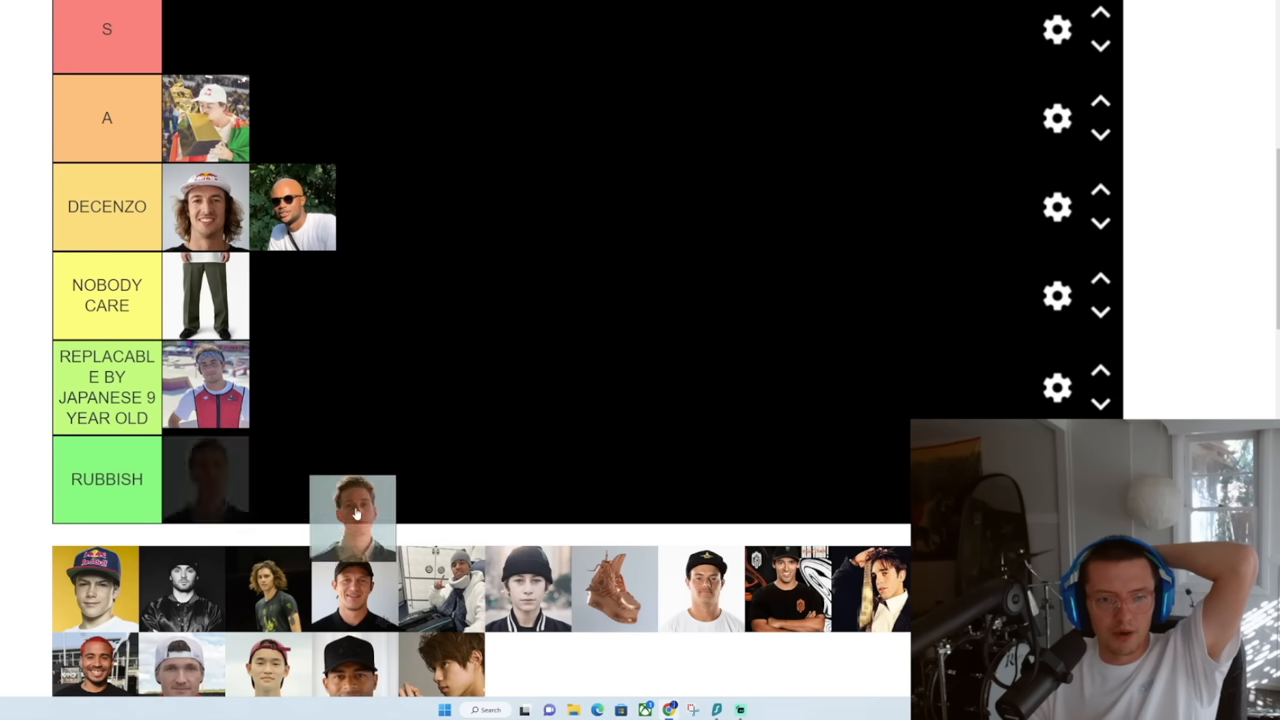
{"action": "left_click_drag", "start_coordinate": [352, 510], "coordinate": [293, 350]}
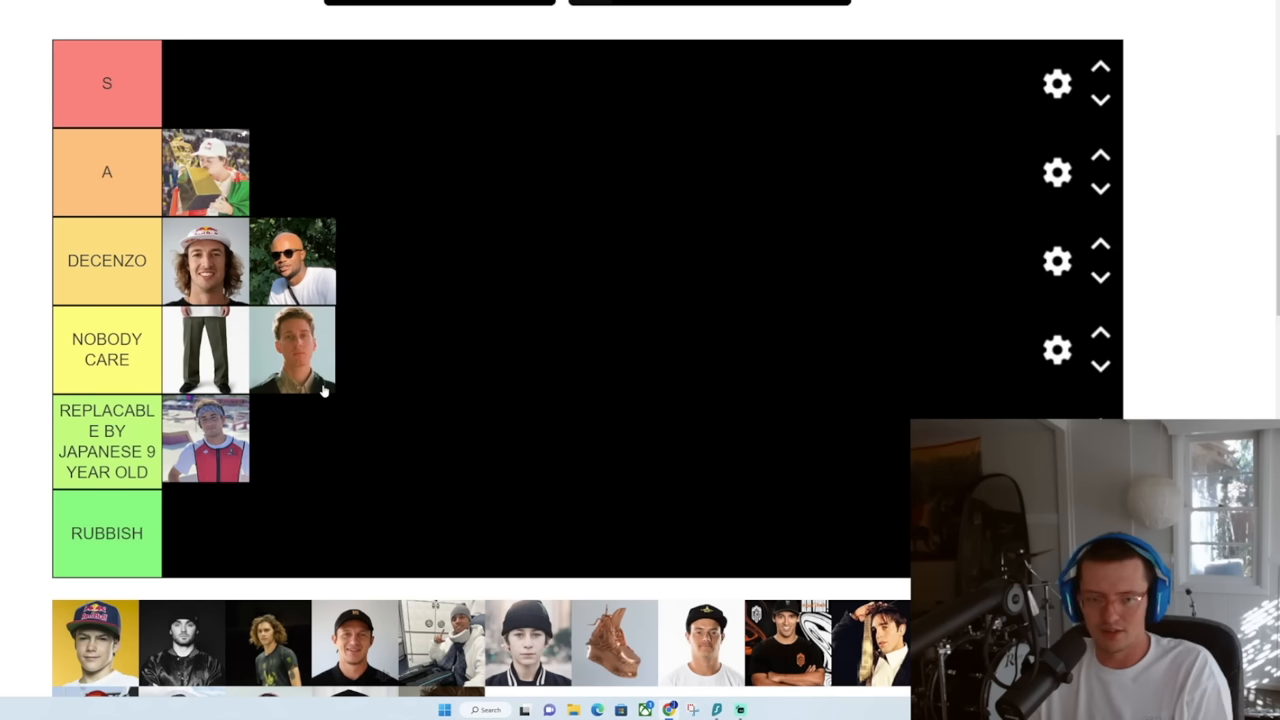
{"action": "mouse_move", "coordinate": [262, 392]}
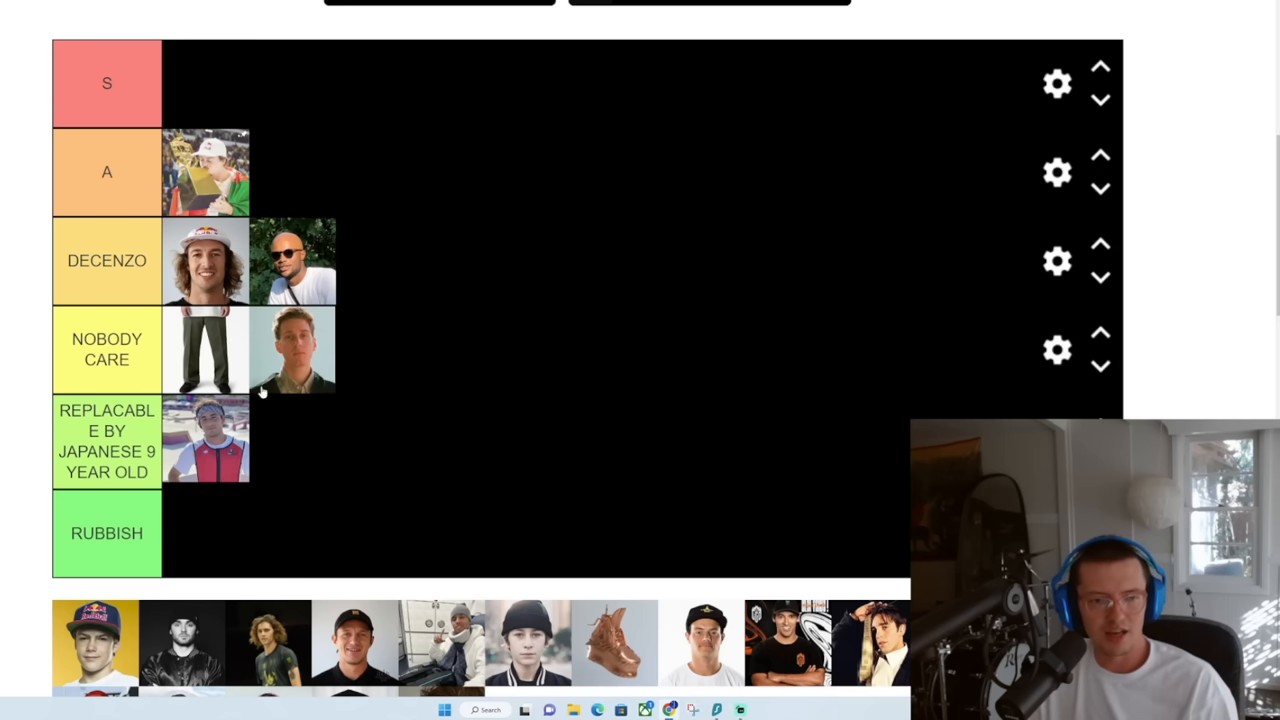
{"action": "mouse_move", "coordinate": [205, 418]}
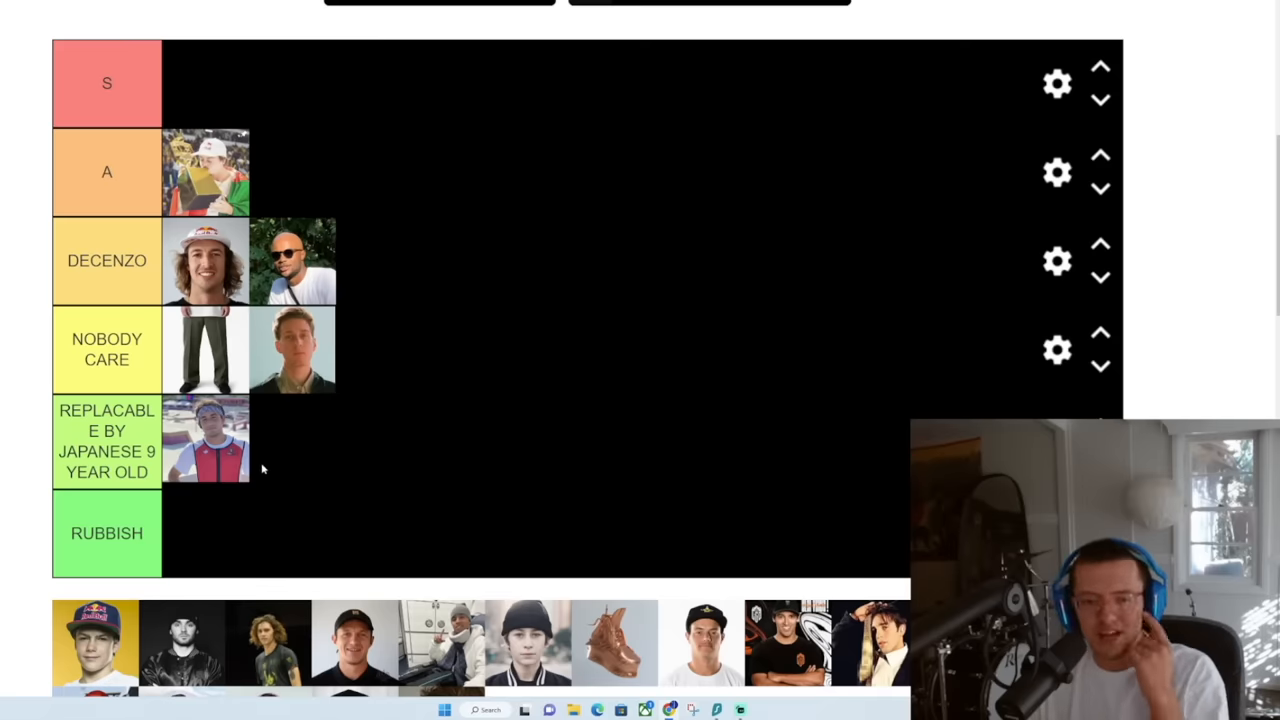
{"action": "mouse_move", "coordinate": [255, 442]}
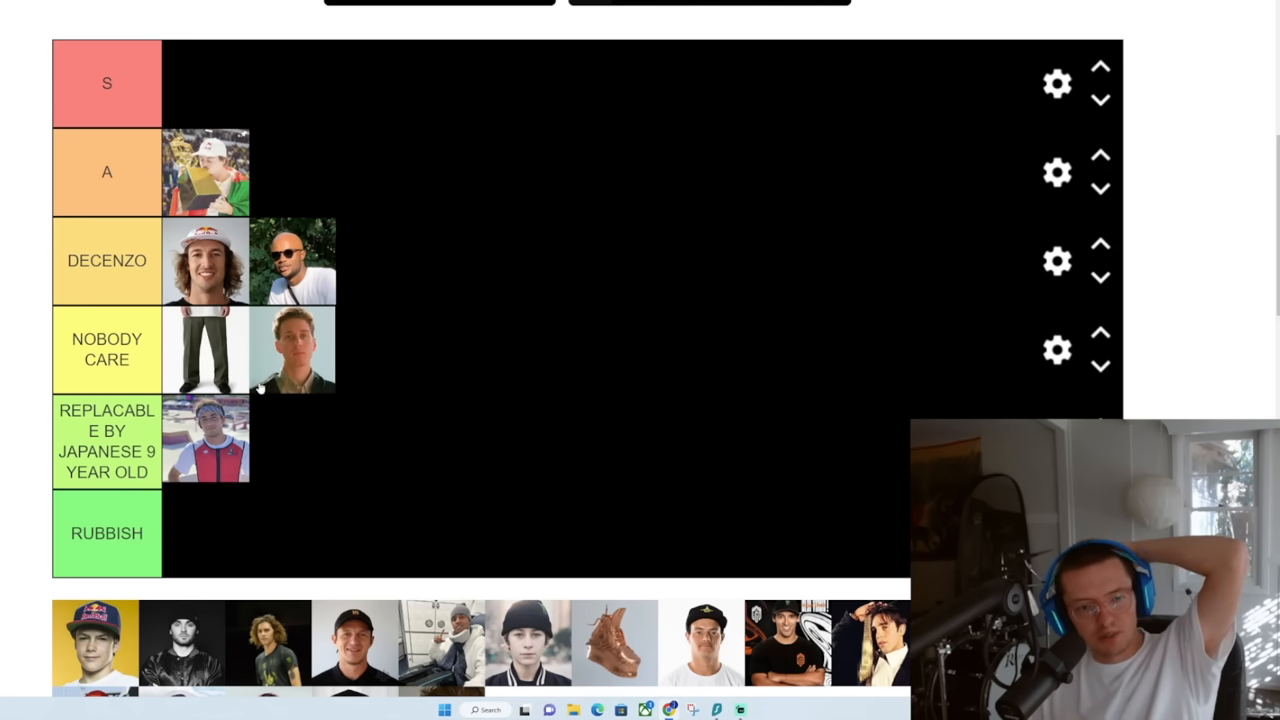
{"action": "mouse_move", "coordinate": [497, 380]}
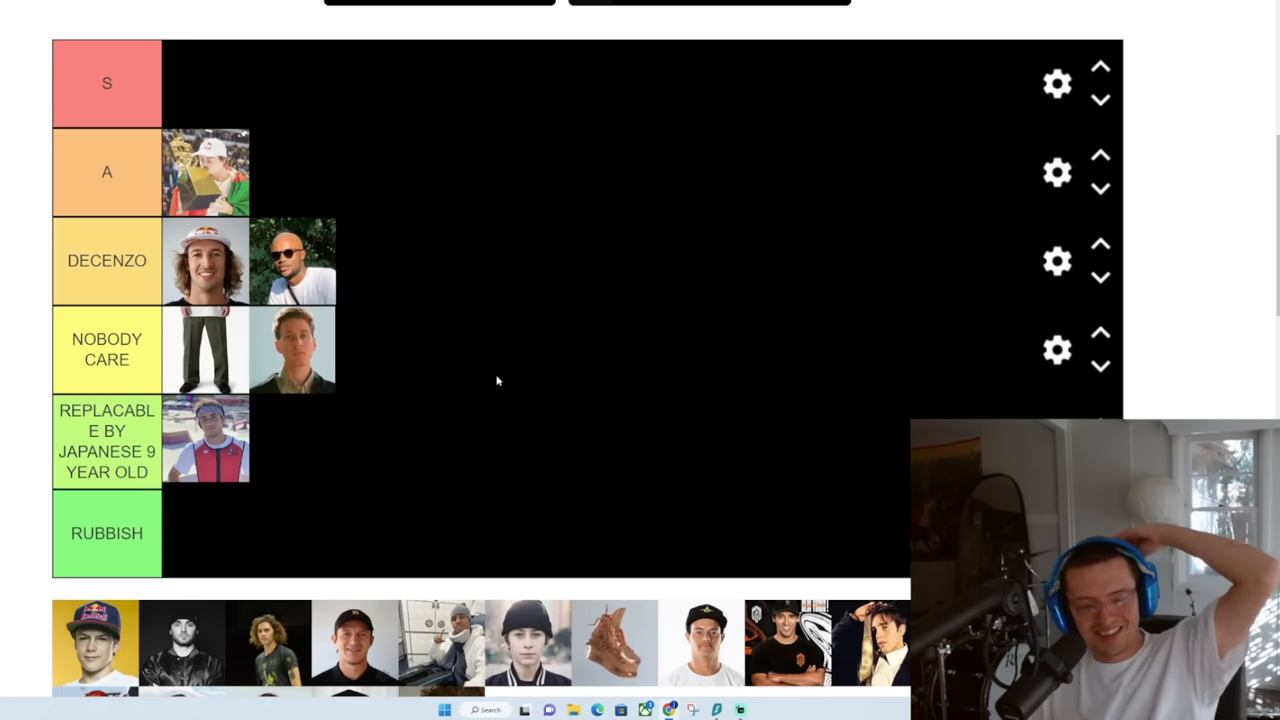
Scroll down the TierMaker page to view more of the list
{"action": "scroll", "scroll_direction": "down", "scroll_amount": 3}
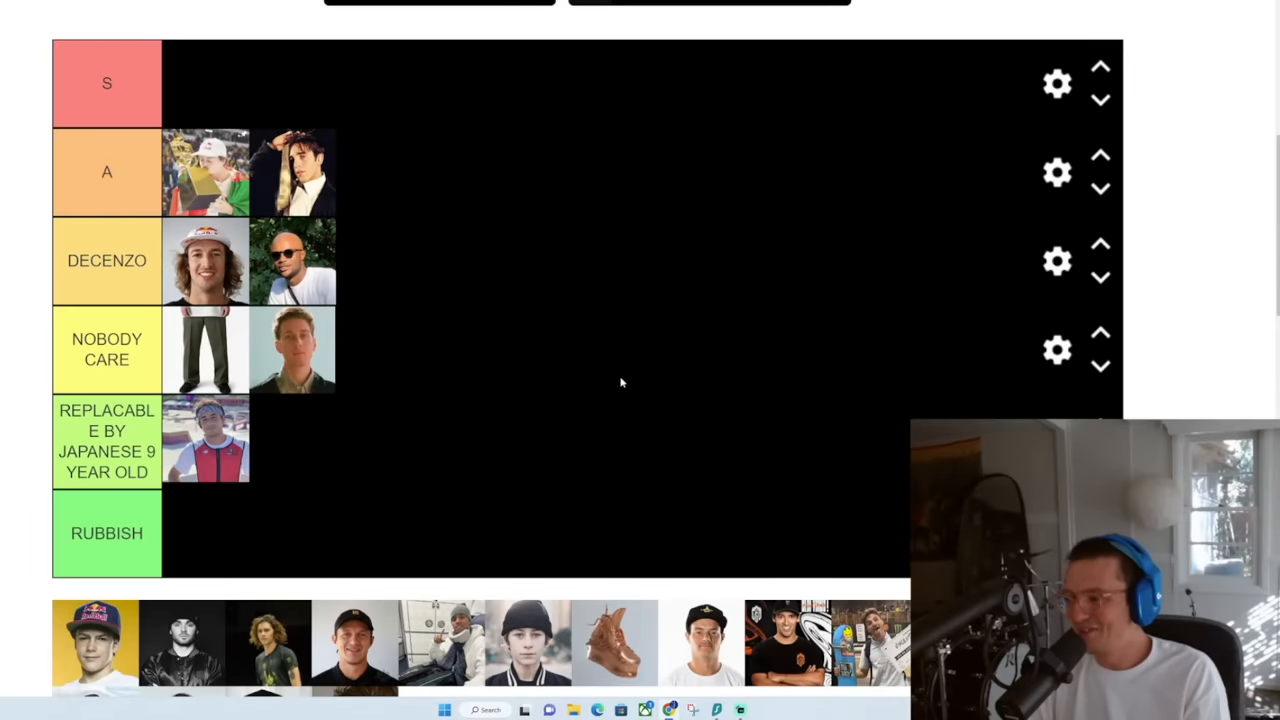
{"action": "mouse_move", "coordinate": [490, 284]}
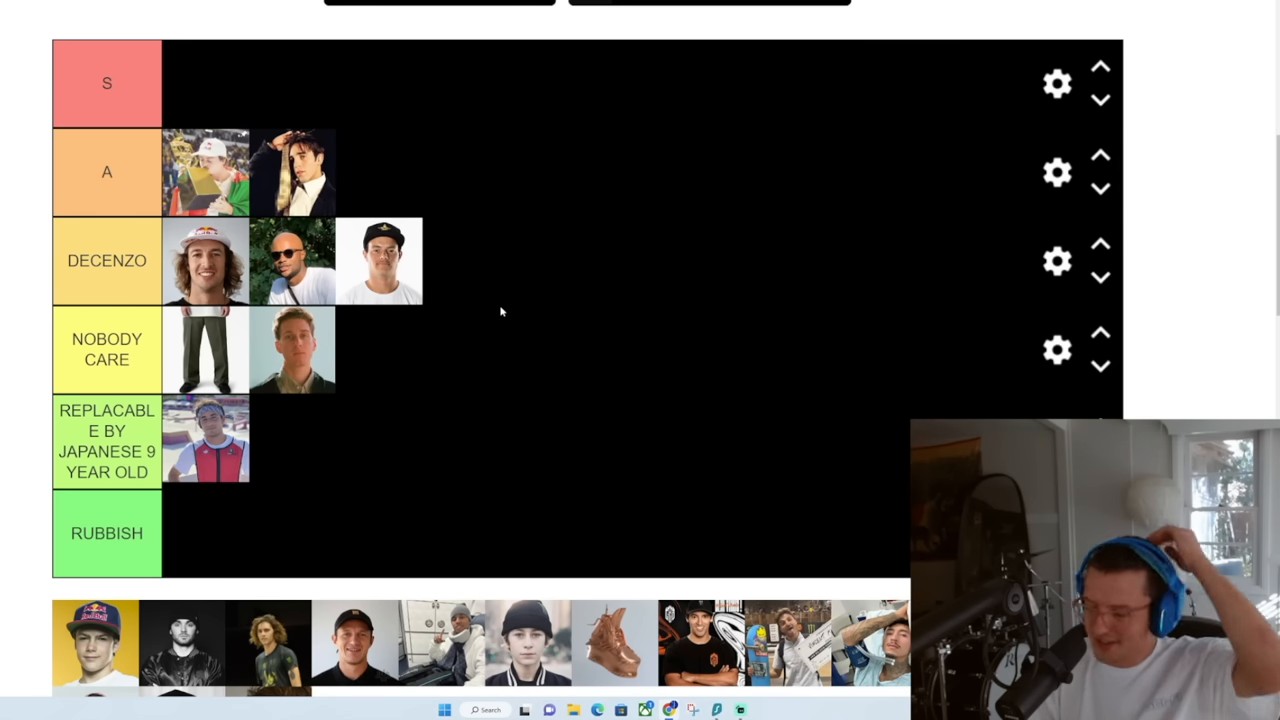
{"action": "mouse_move", "coordinate": [555, 200]}
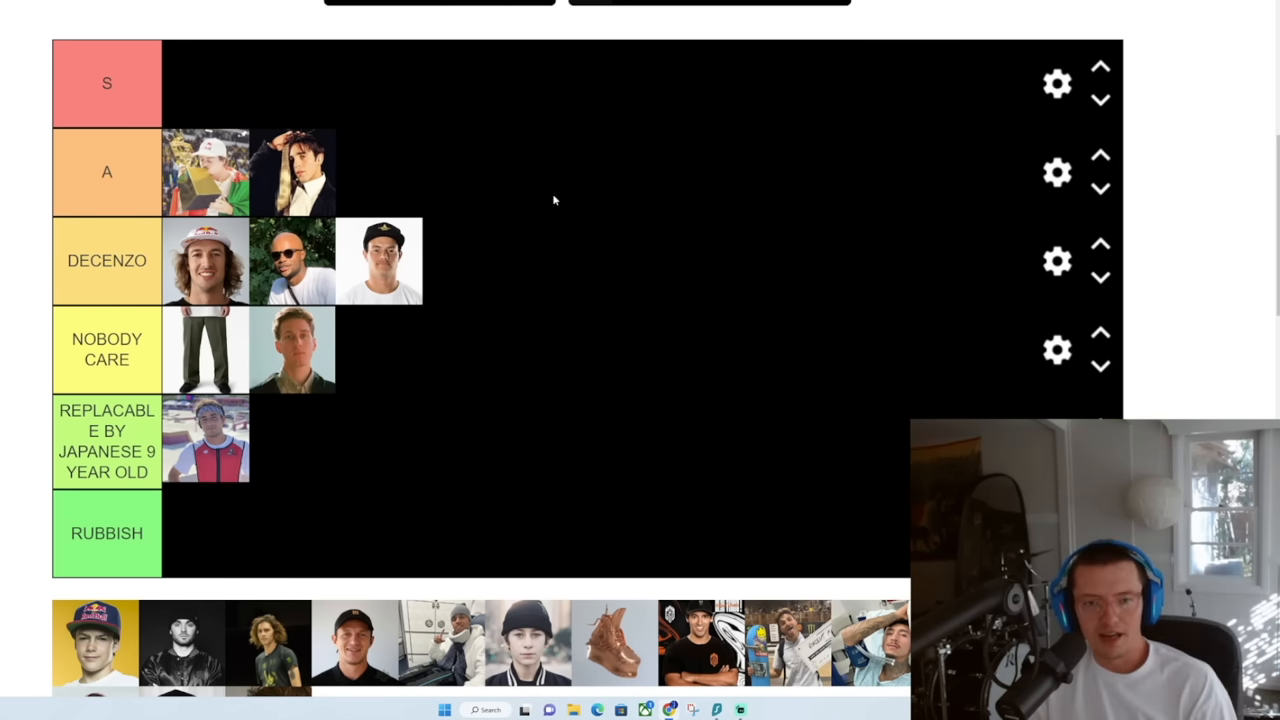
{"action": "mouse_move", "coordinate": [490, 253]}
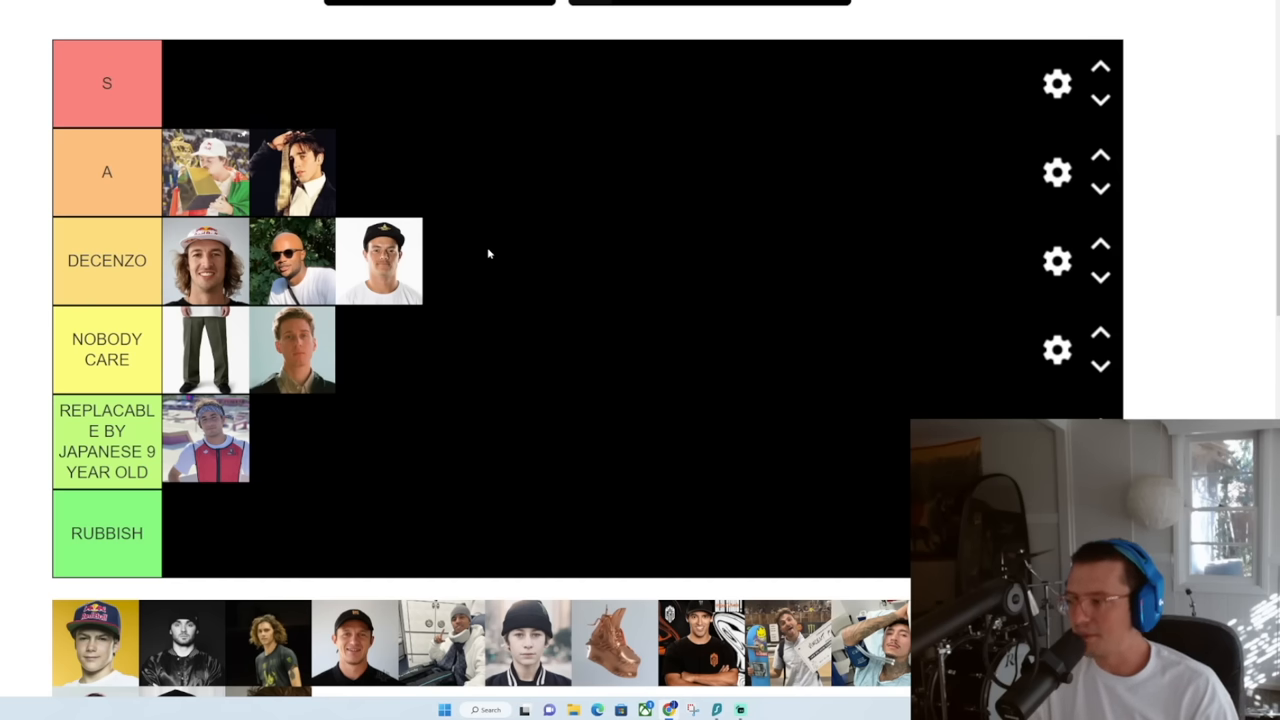
{"action": "mouse_move", "coordinate": [515, 330]}
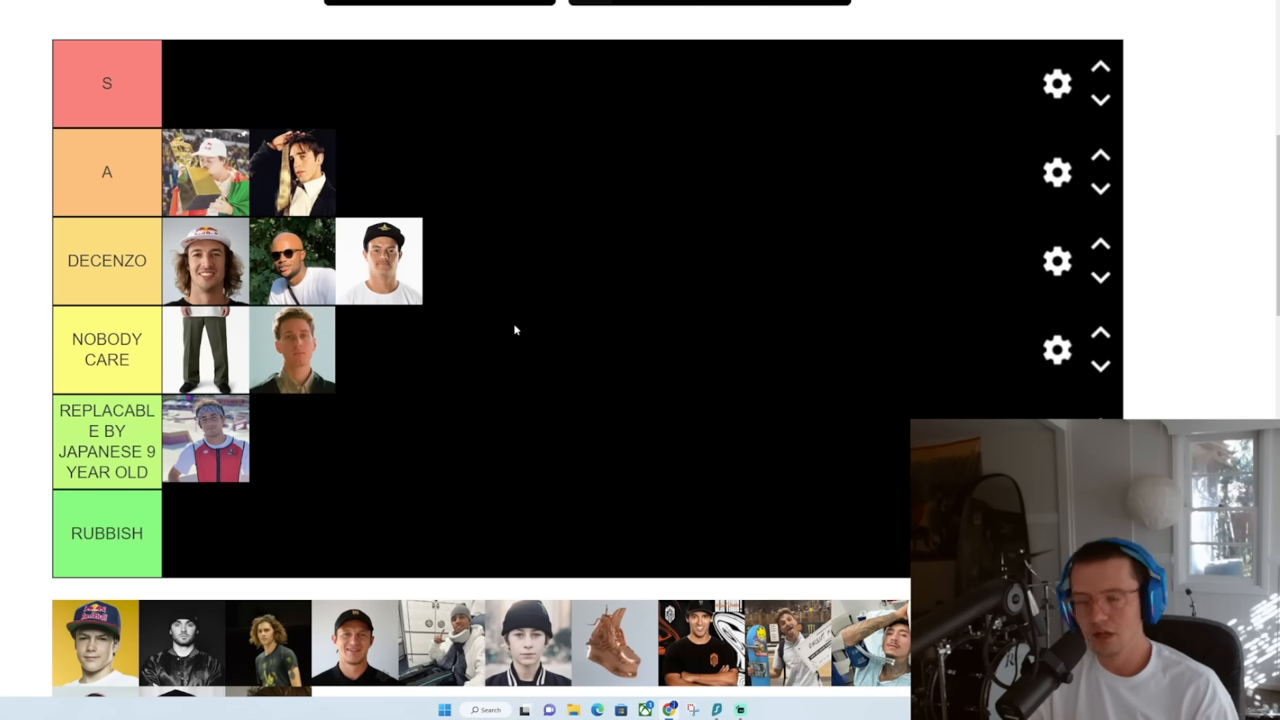
{"action": "mouse_move", "coordinate": [367, 270]}
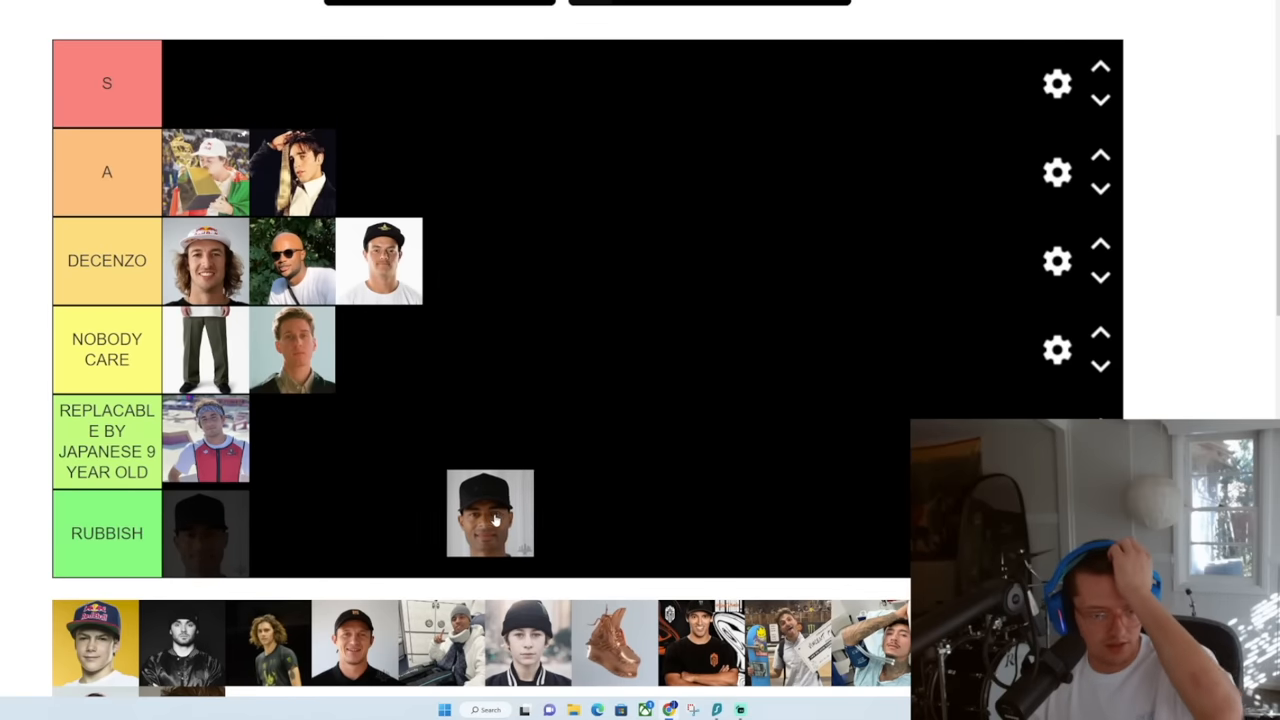
Place the smiling black-cap skater beside the existing photo in the replaceable tier
{"action": "left_click_drag", "start_coordinate": [490, 512], "coordinate": [290, 437]}
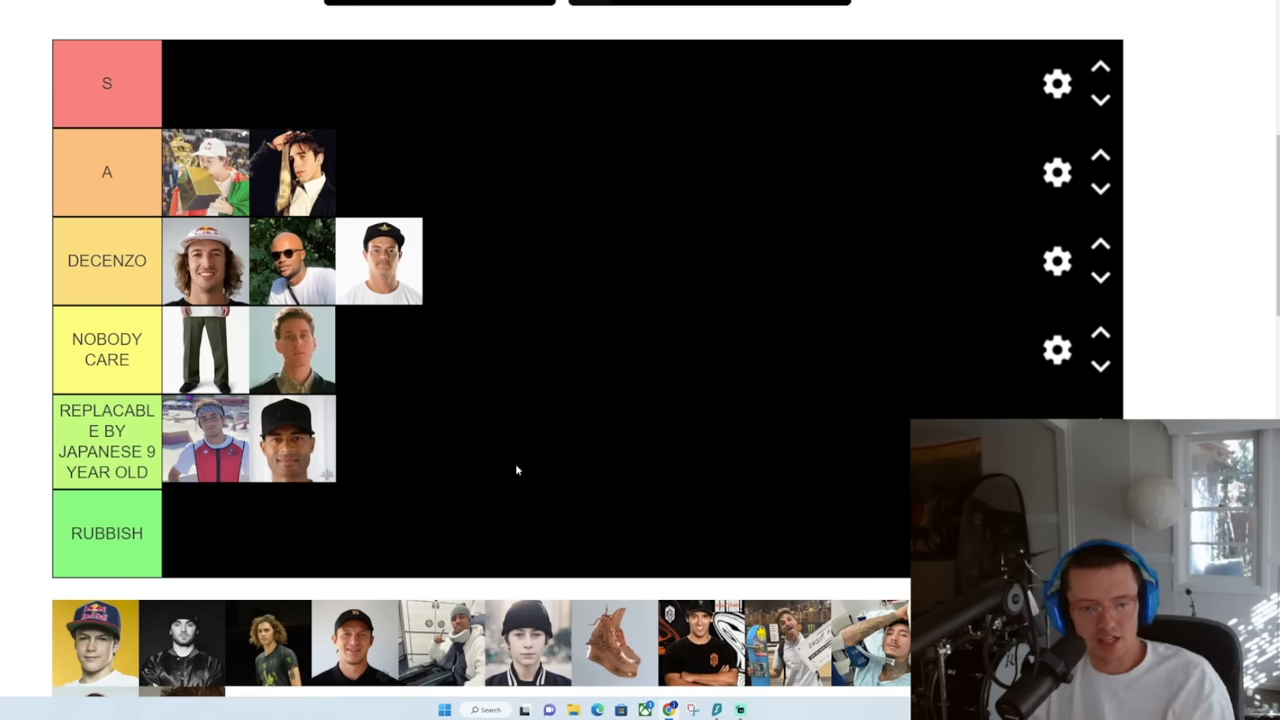
{"action": "mouse_move", "coordinate": [435, 481]}
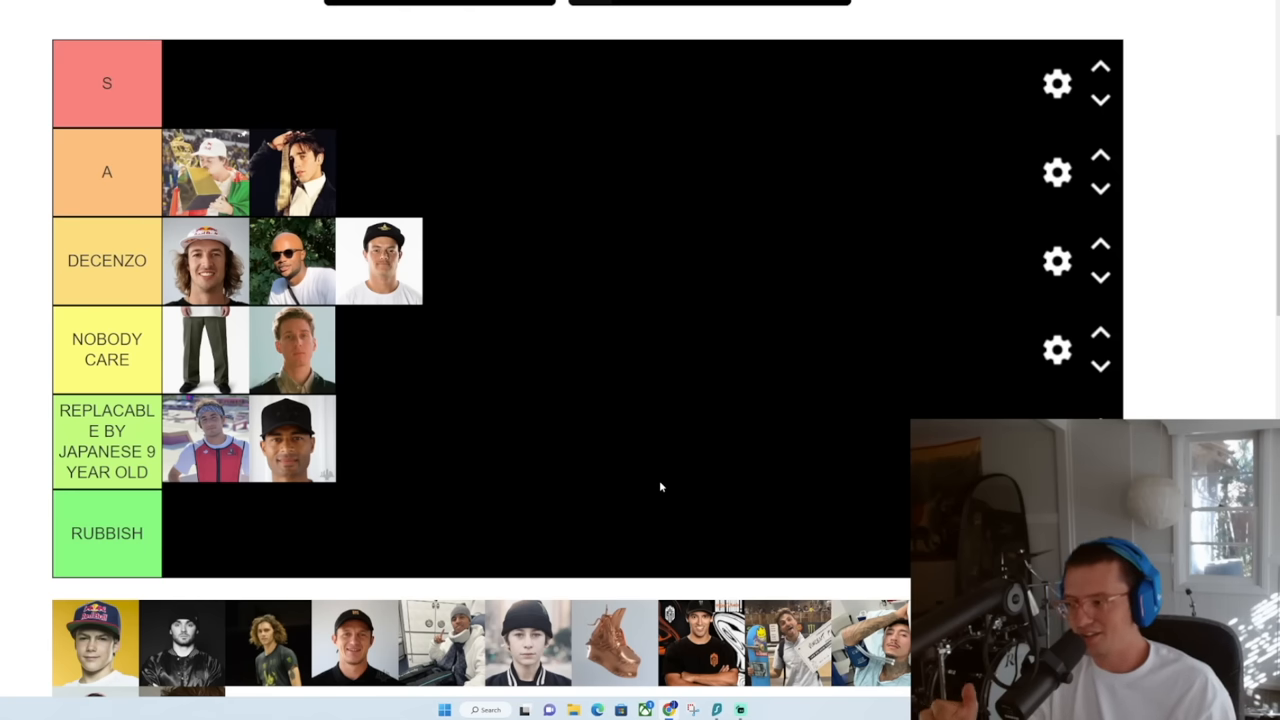
{"action": "mouse_move", "coordinate": [820, 465]}
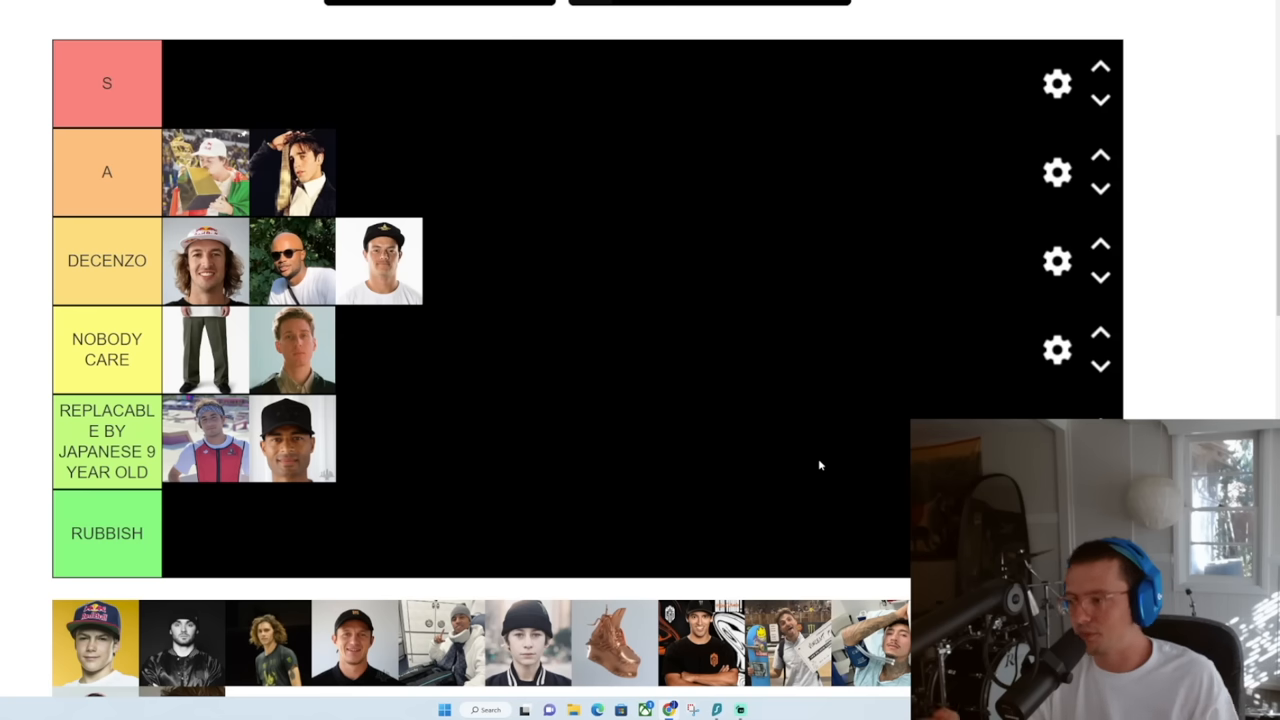
{"action": "mouse_move", "coordinate": [540, 268]}
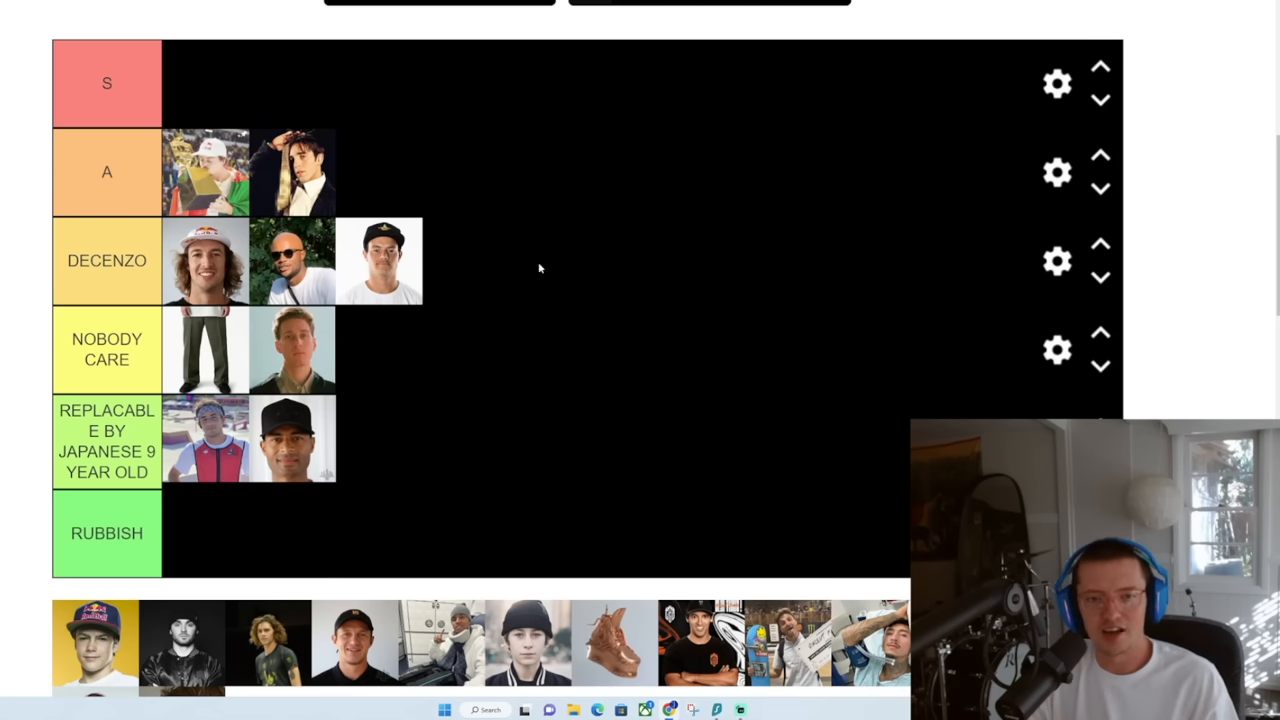
{"action": "mouse_move", "coordinate": [544, 250]}
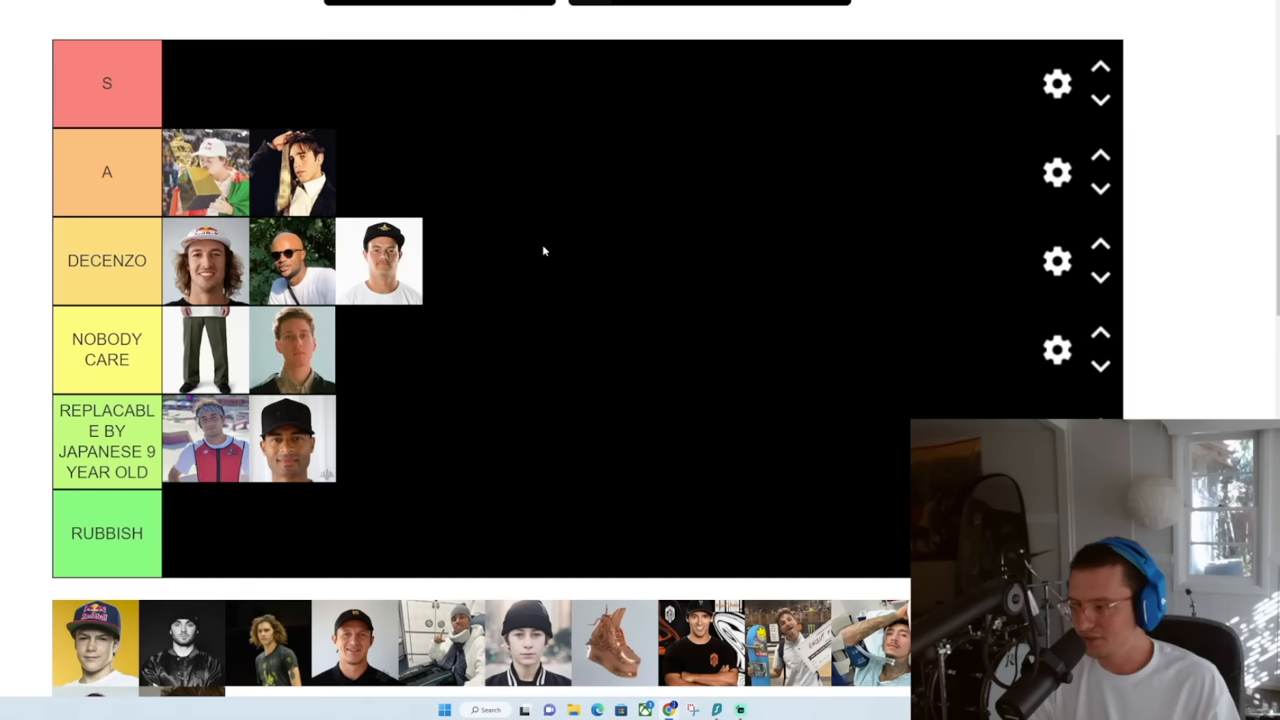
{"action": "mouse_move", "coordinate": [421, 446]}
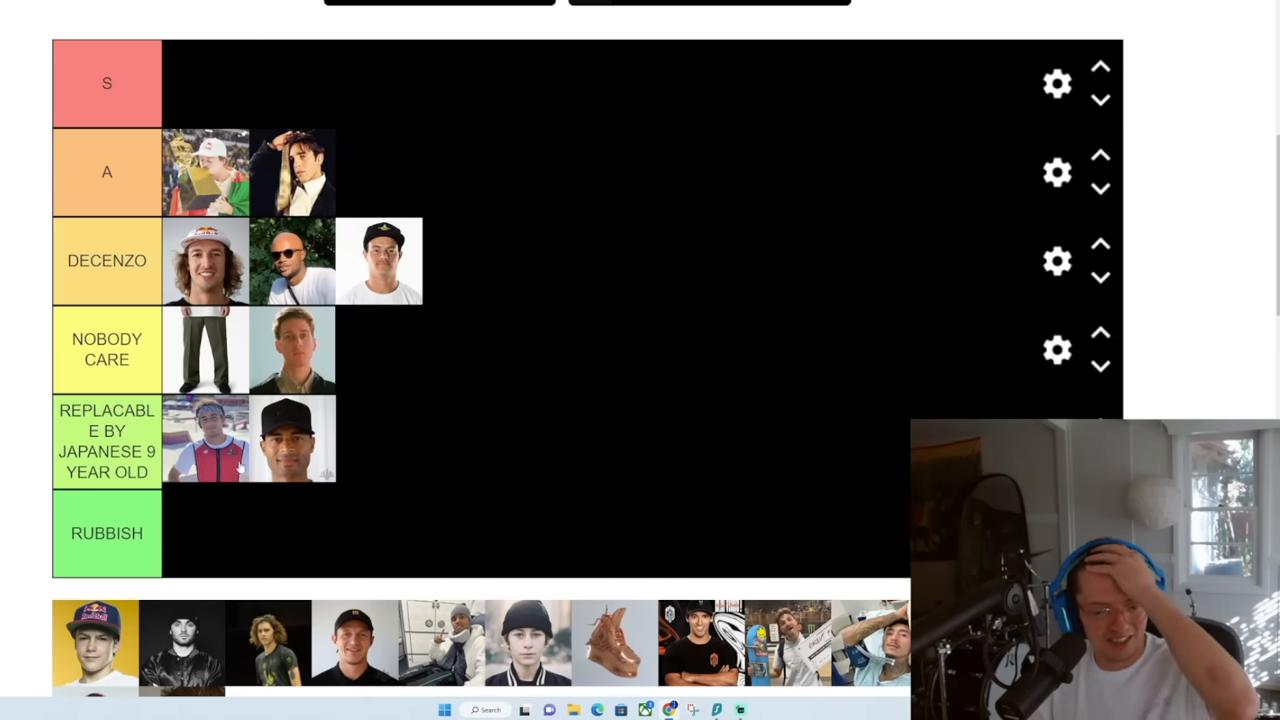
{"action": "mouse_move", "coordinate": [475, 475]}
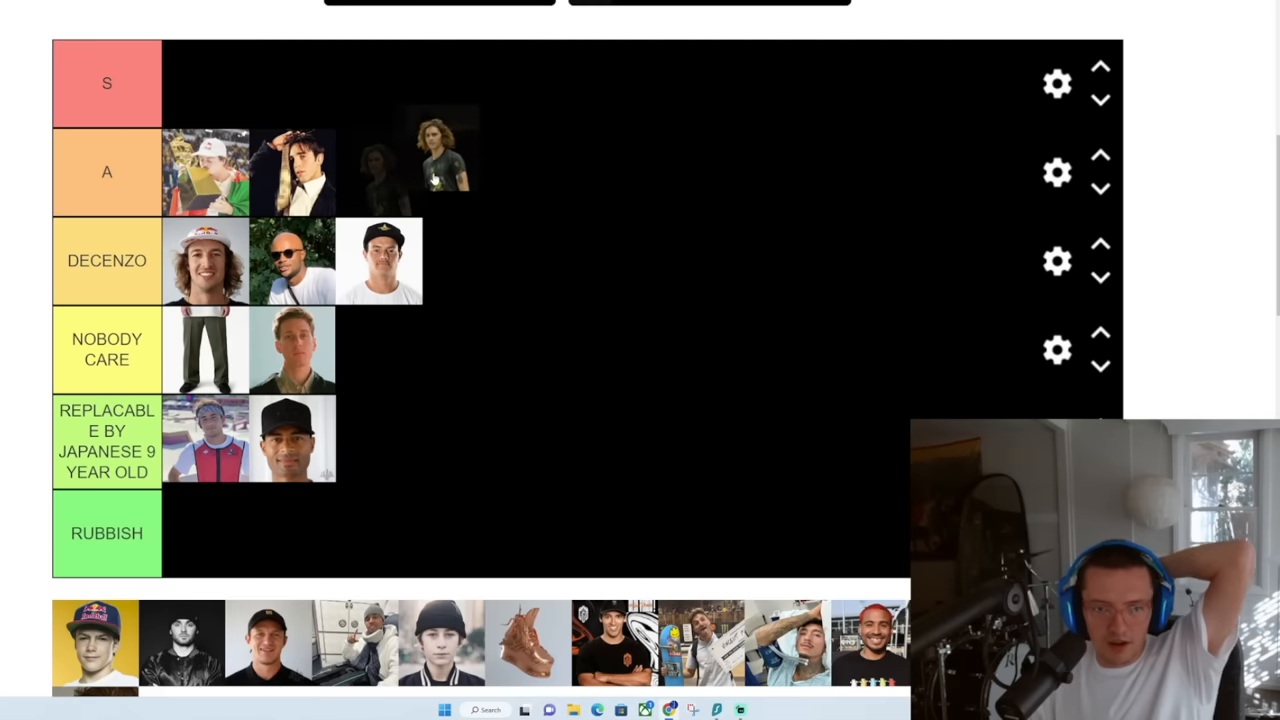
Drop the curly-haired skater in the green shirt after the two A-tier photos
{"action": "left_click_drag", "start_coordinate": [440, 152], "coordinate": [378, 160]}
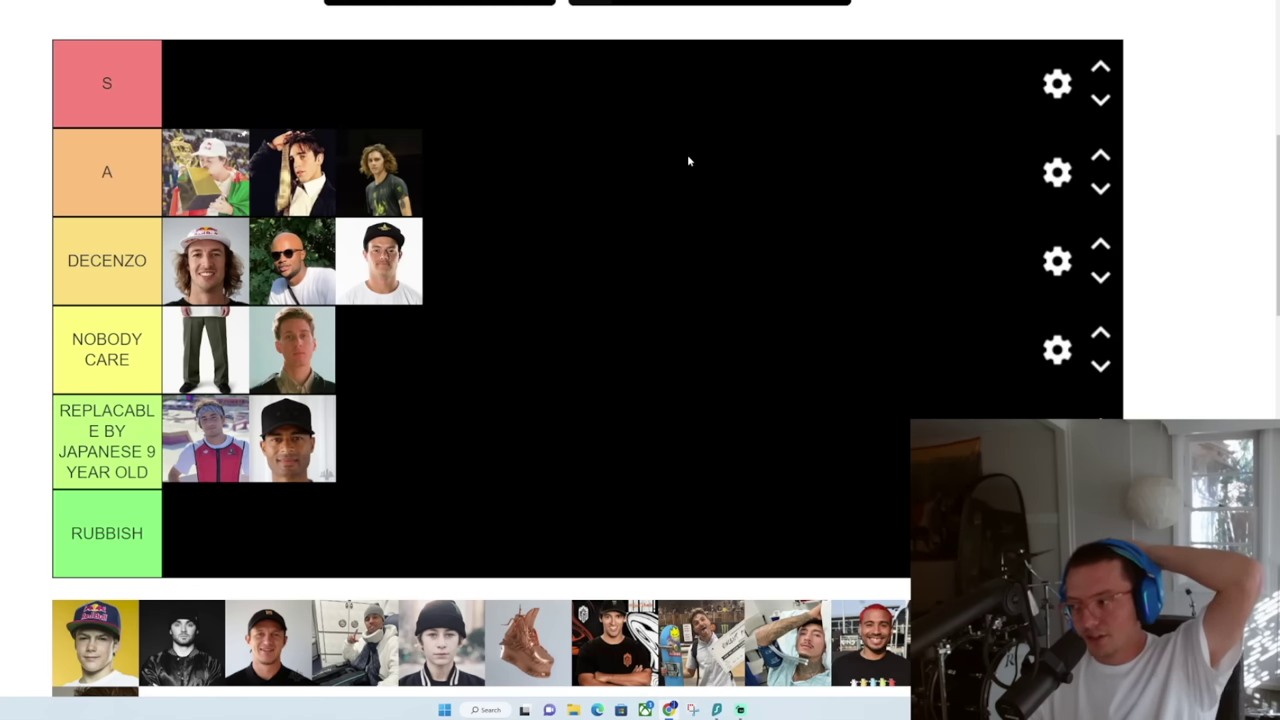
{"action": "mouse_move", "coordinate": [672, 162]}
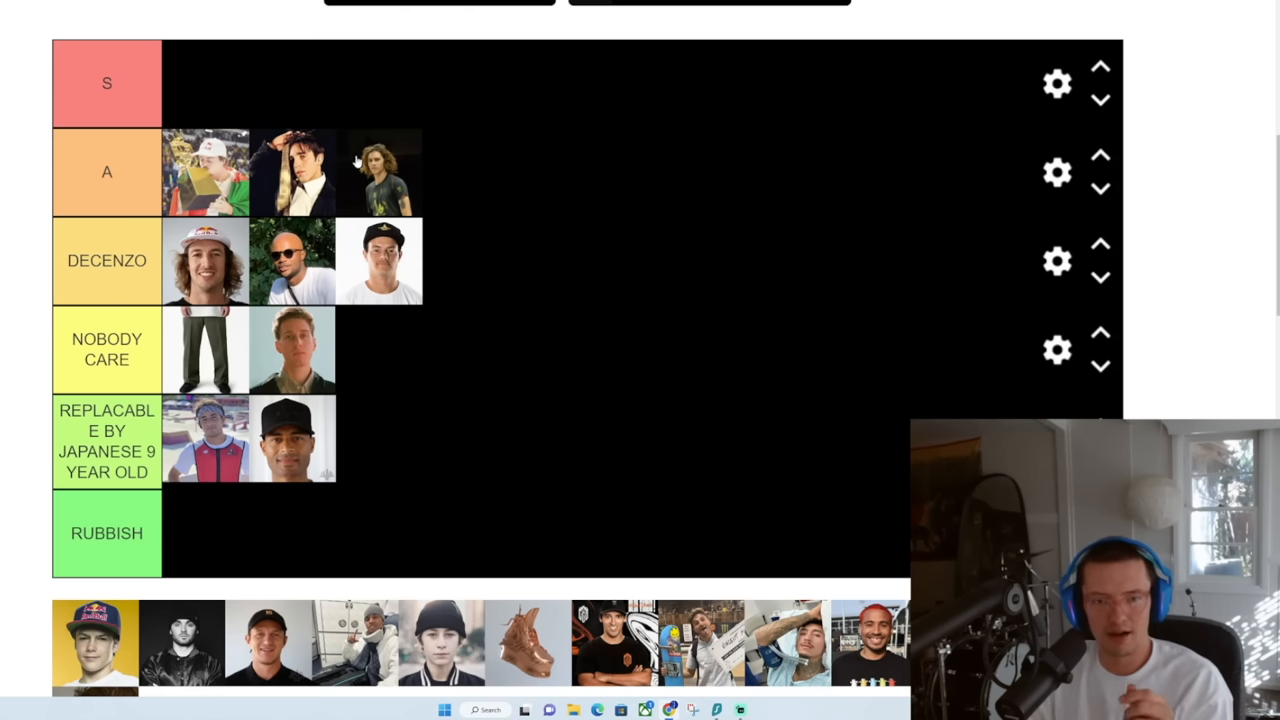
{"action": "mouse_move", "coordinate": [393, 178]}
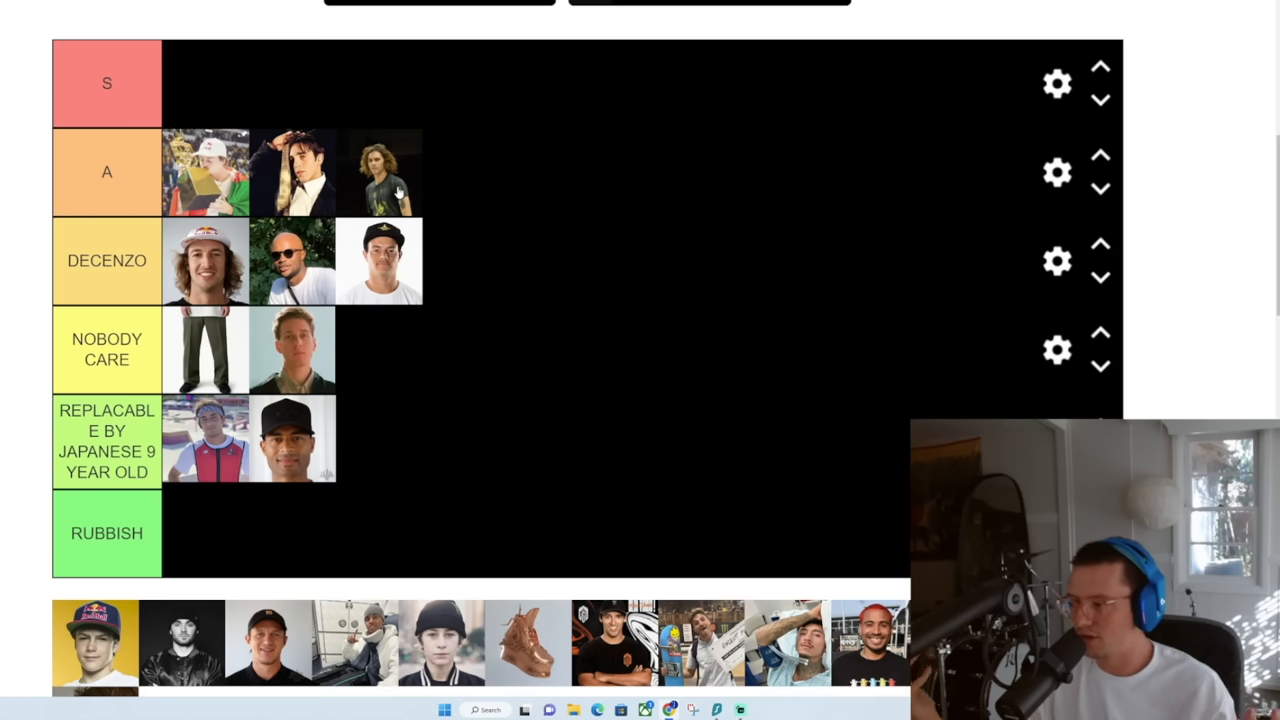
{"action": "mouse_move", "coordinate": [350, 160]}
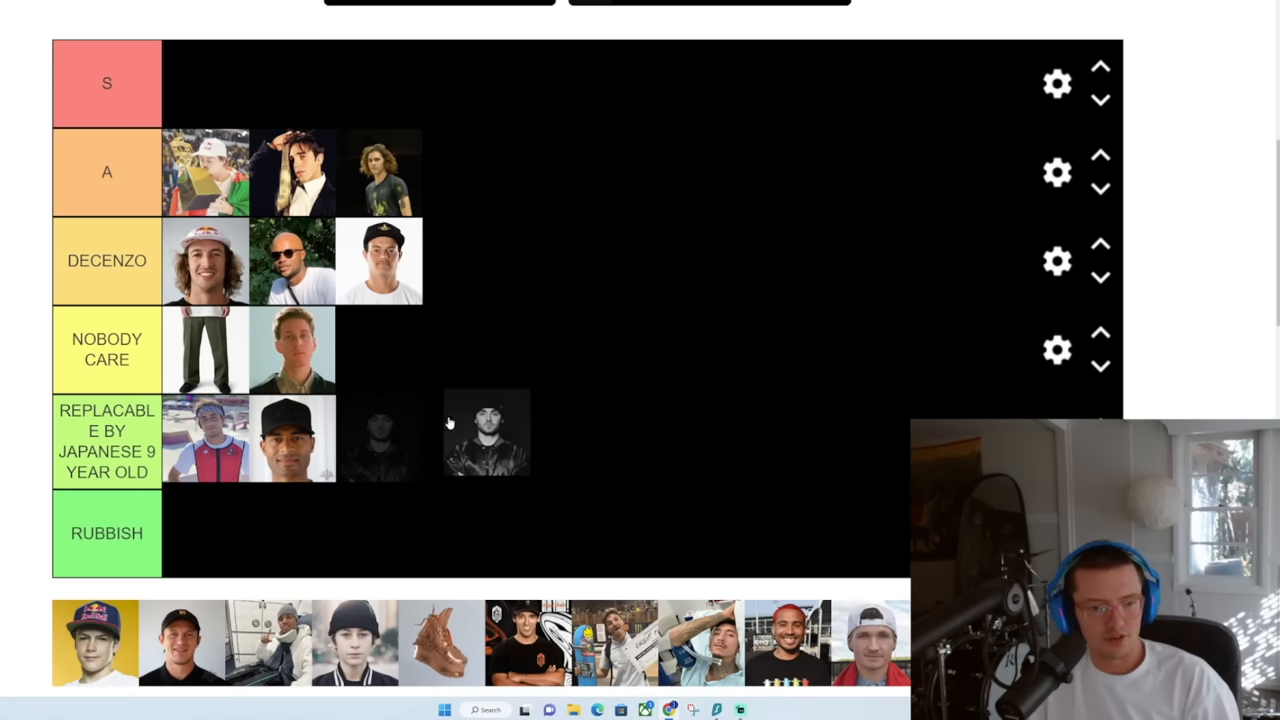
Put the black-and-white beanie skater photo into the REPLACABLE BY JAPANESE 9 YEAR OLD row
{"action": "left_click_drag", "start_coordinate": [487, 433], "coordinate": [380, 437]}
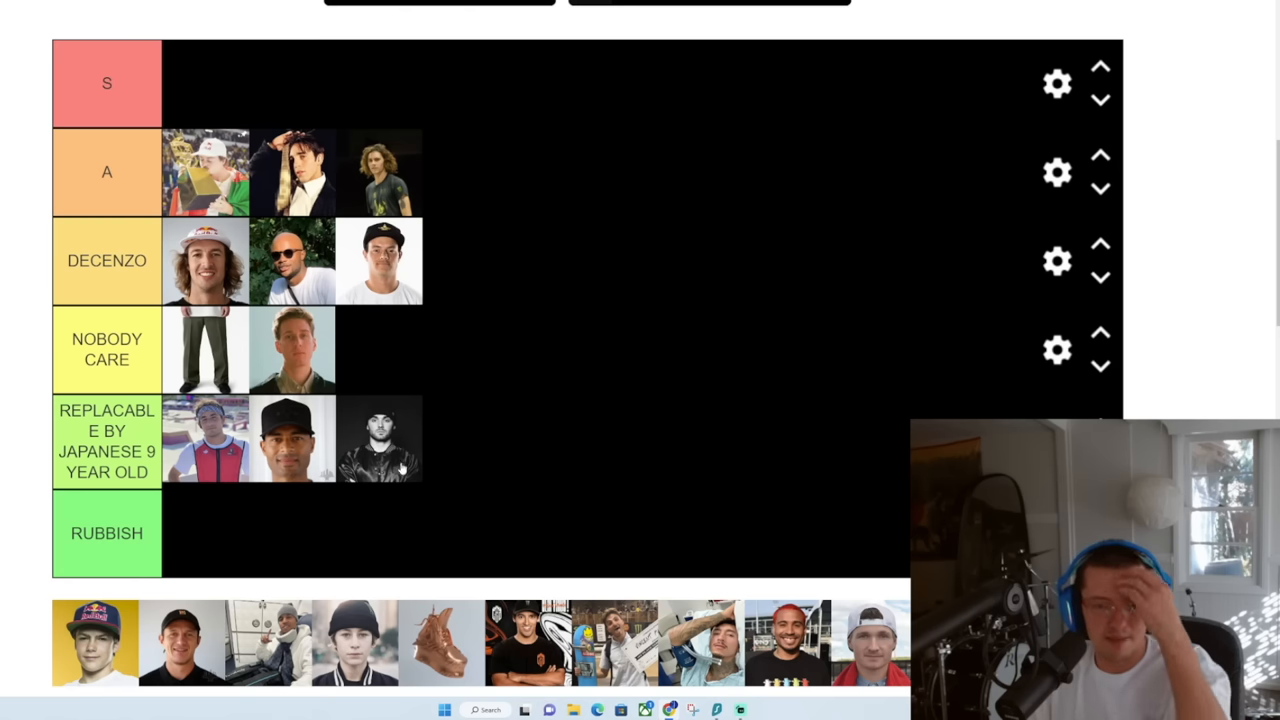
Move the black-and-white beanie skater photo up into the NOBODY CARE row
{"action": "left_click_drag", "start_coordinate": [379, 438], "coordinate": [379, 349]}
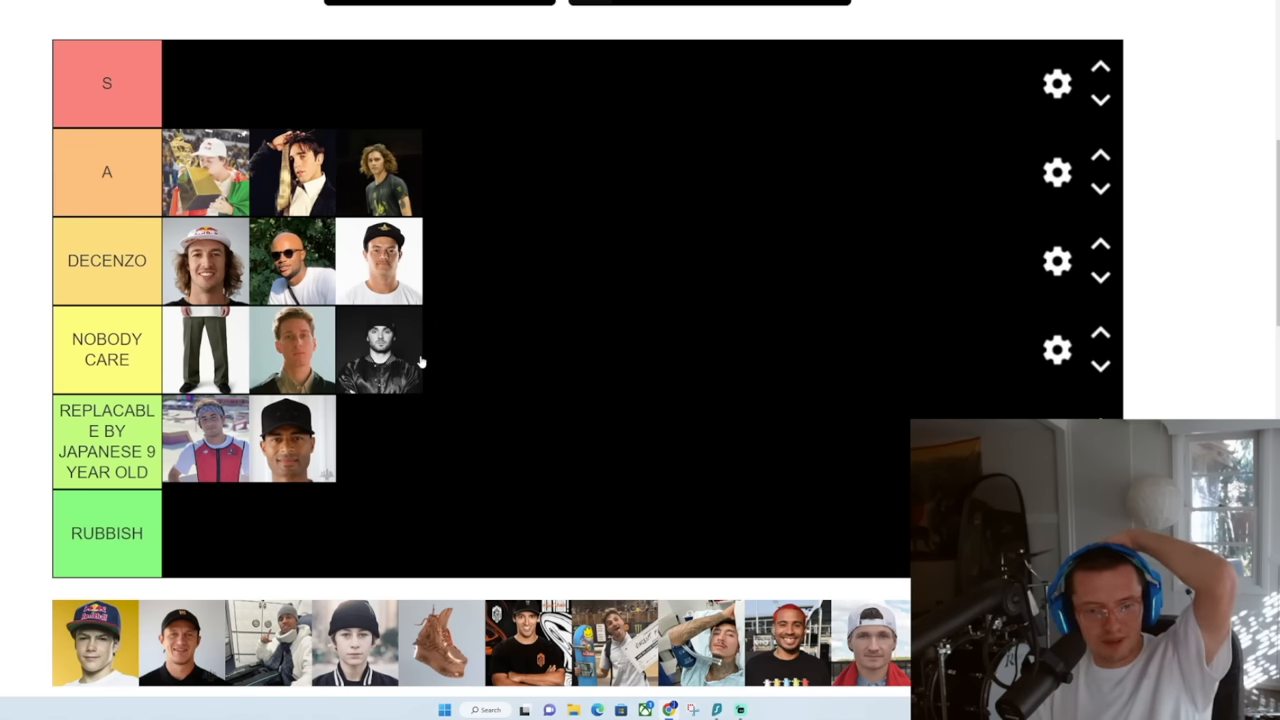
{"action": "mouse_move", "coordinate": [325, 357]}
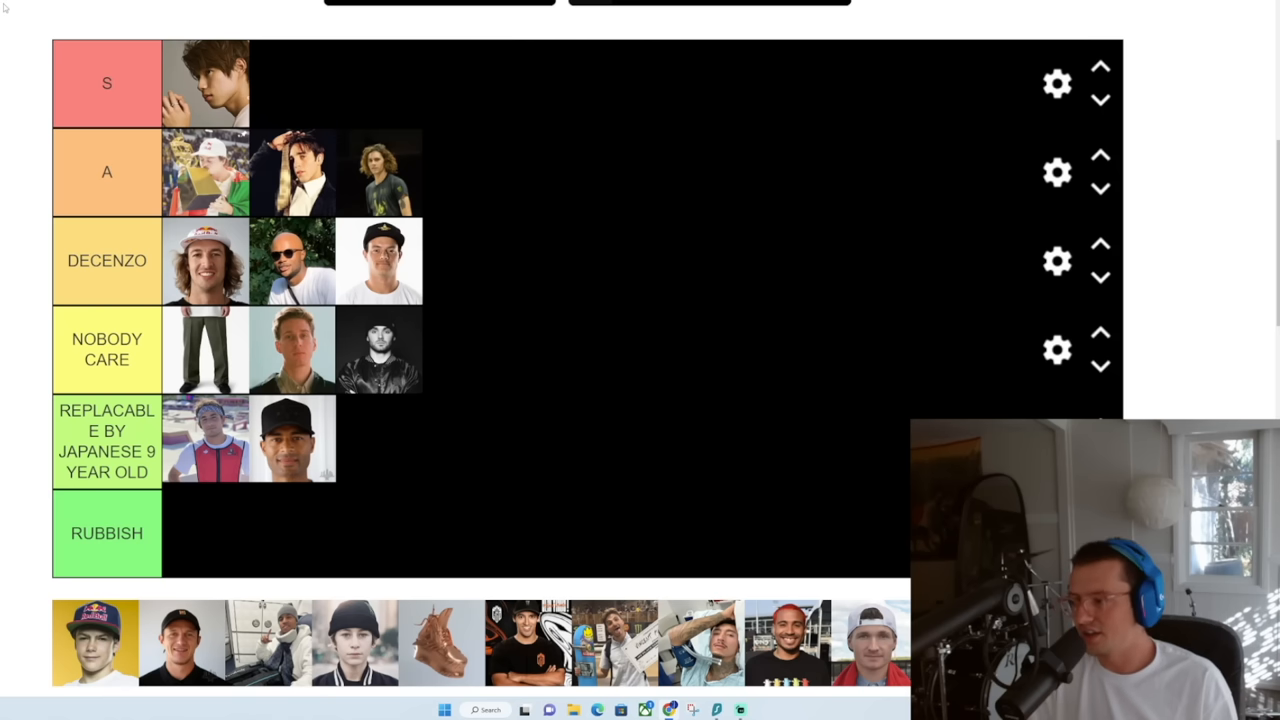
{"action": "mouse_move", "coordinate": [108, 38]}
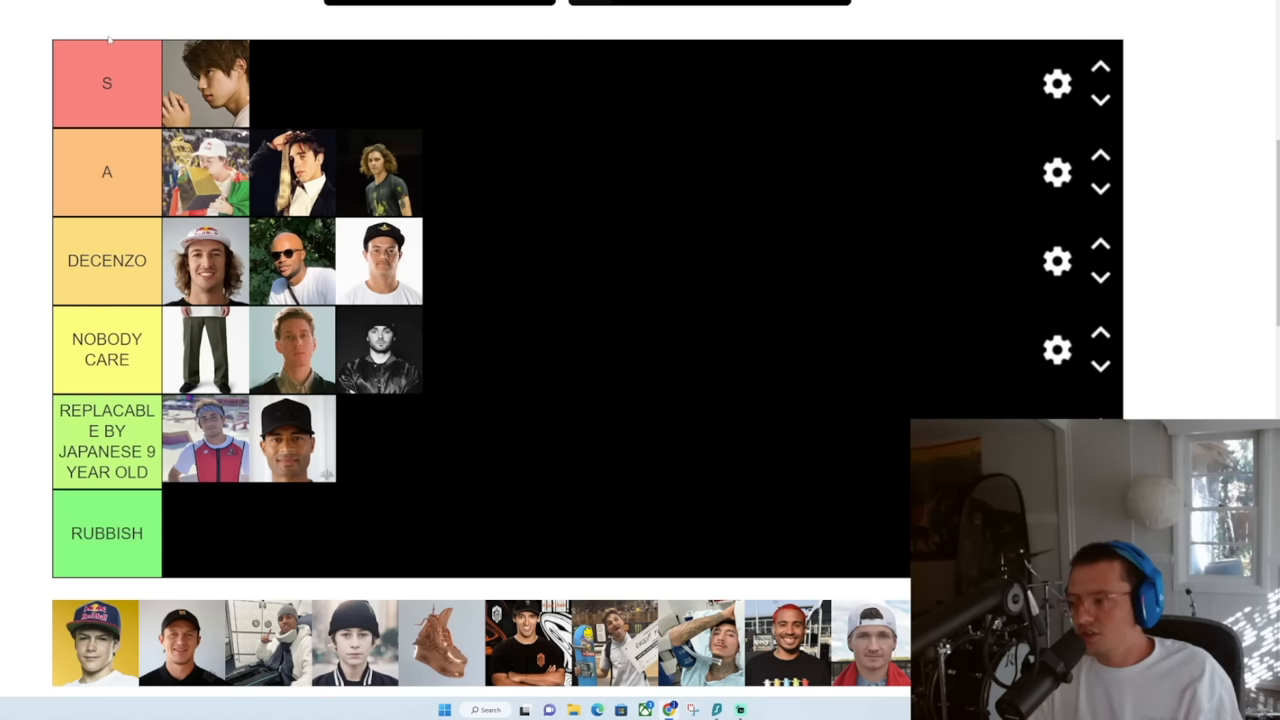
{"action": "mouse_move", "coordinate": [248, 24]}
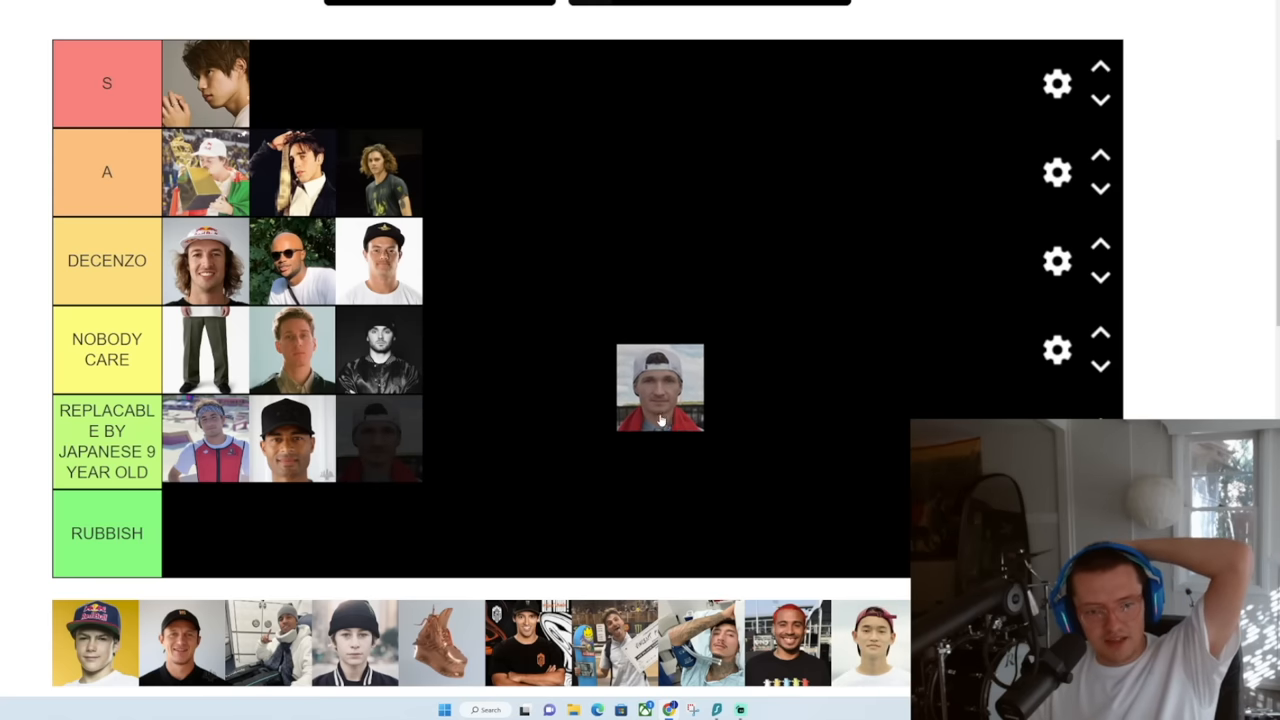
{"action": "left_click_drag", "start_coordinate": [660, 388], "coordinate": [200, 533]}
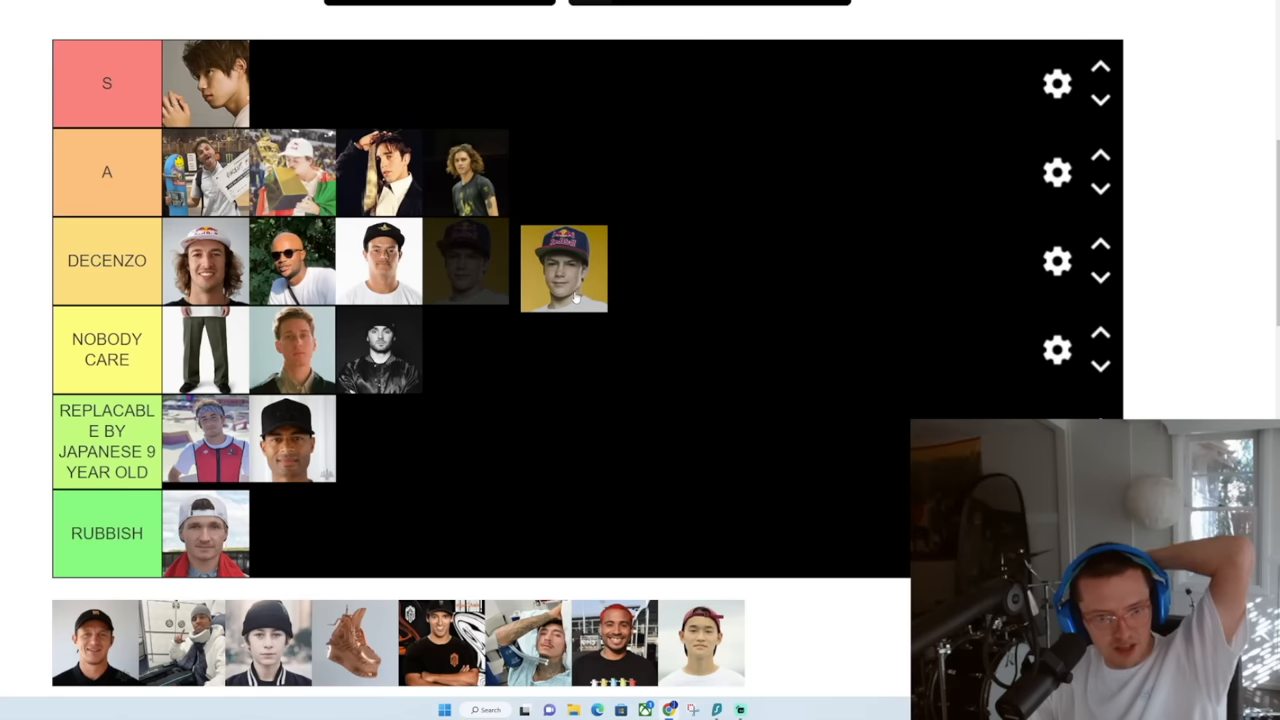
Place the Red Bull cap skater as the fourth photo in DECENZO
{"action": "left_click_drag", "start_coordinate": [563, 267], "coordinate": [190, 350]}
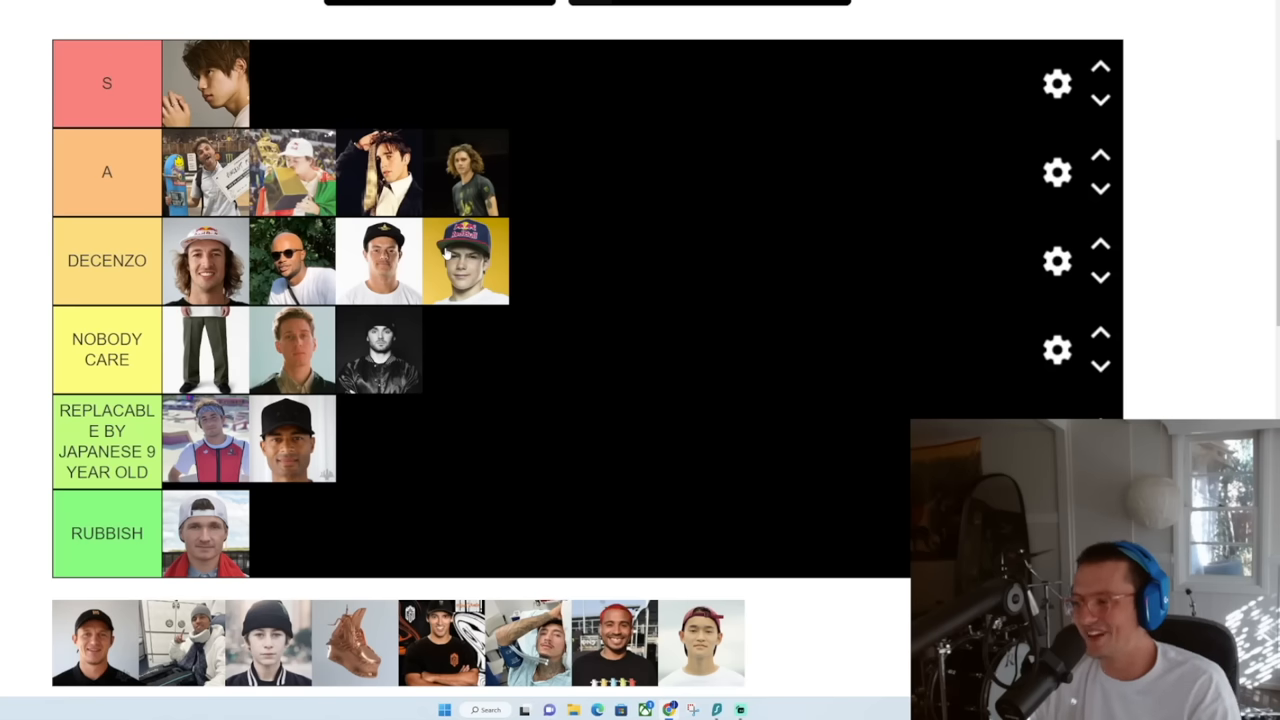
{"action": "mouse_move", "coordinate": [512, 316]}
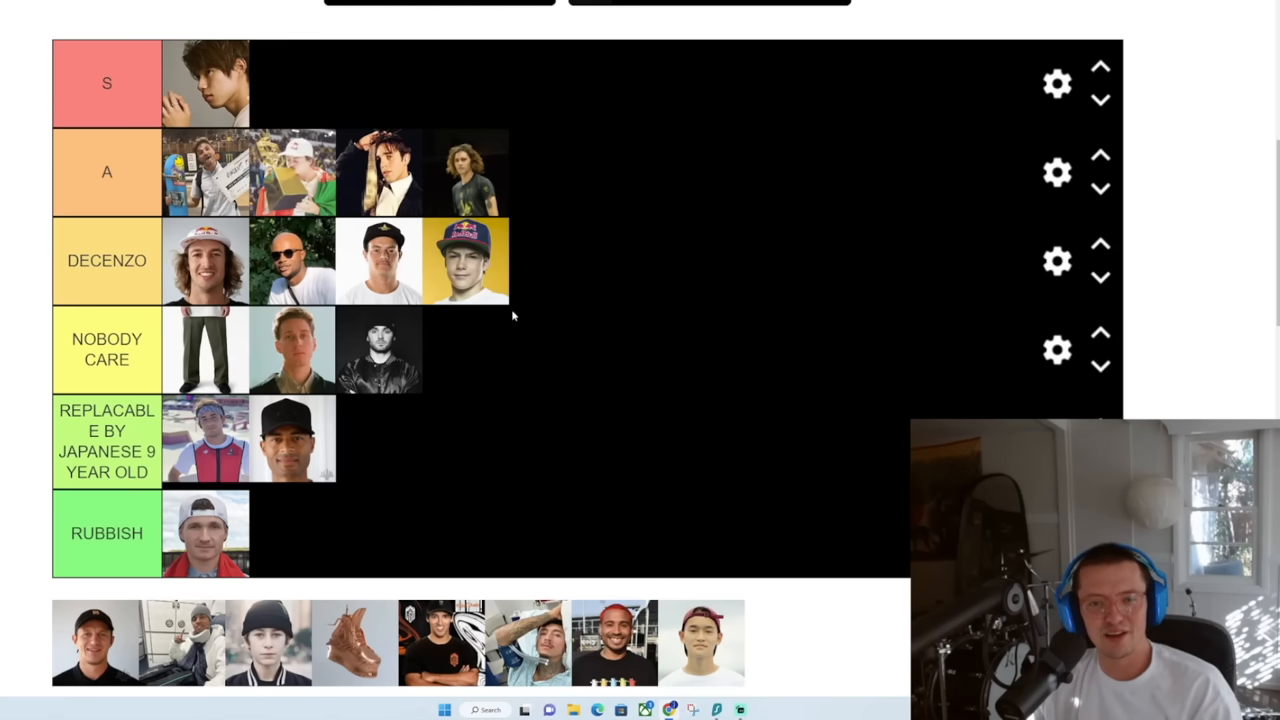
{"action": "mouse_move", "coordinate": [270, 95]}
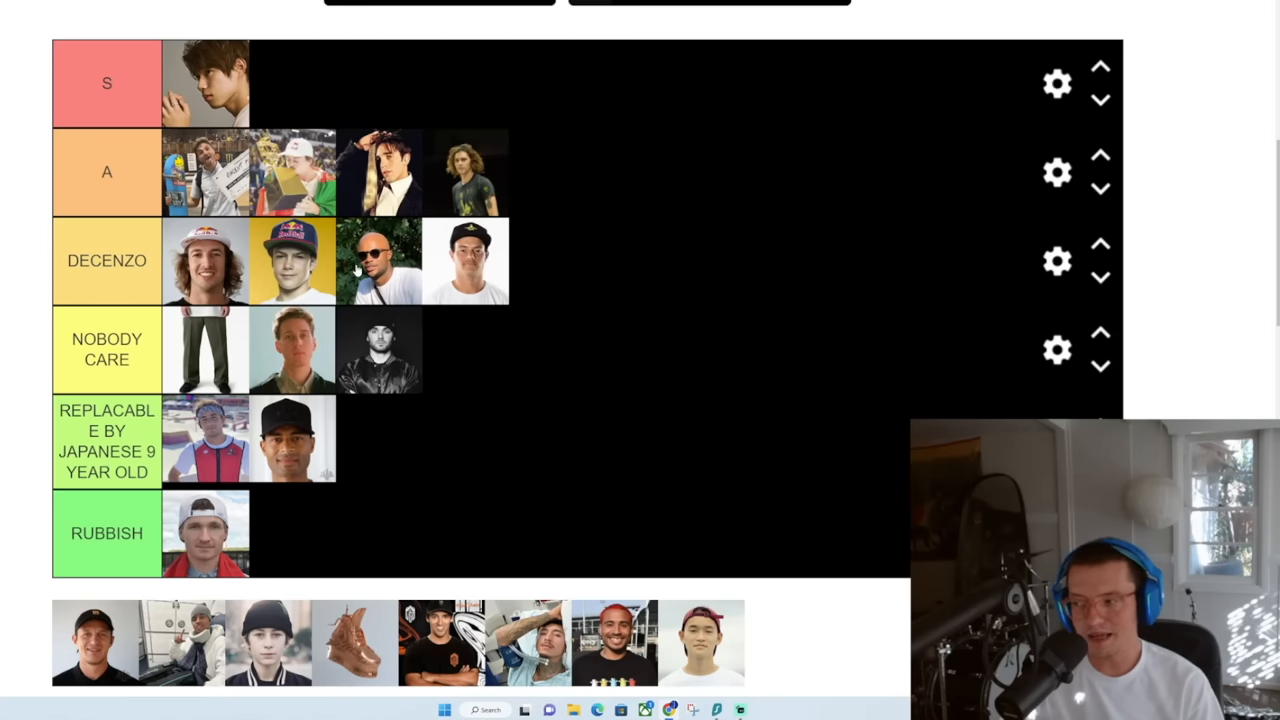
{"action": "mouse_move", "coordinate": [825, 570]}
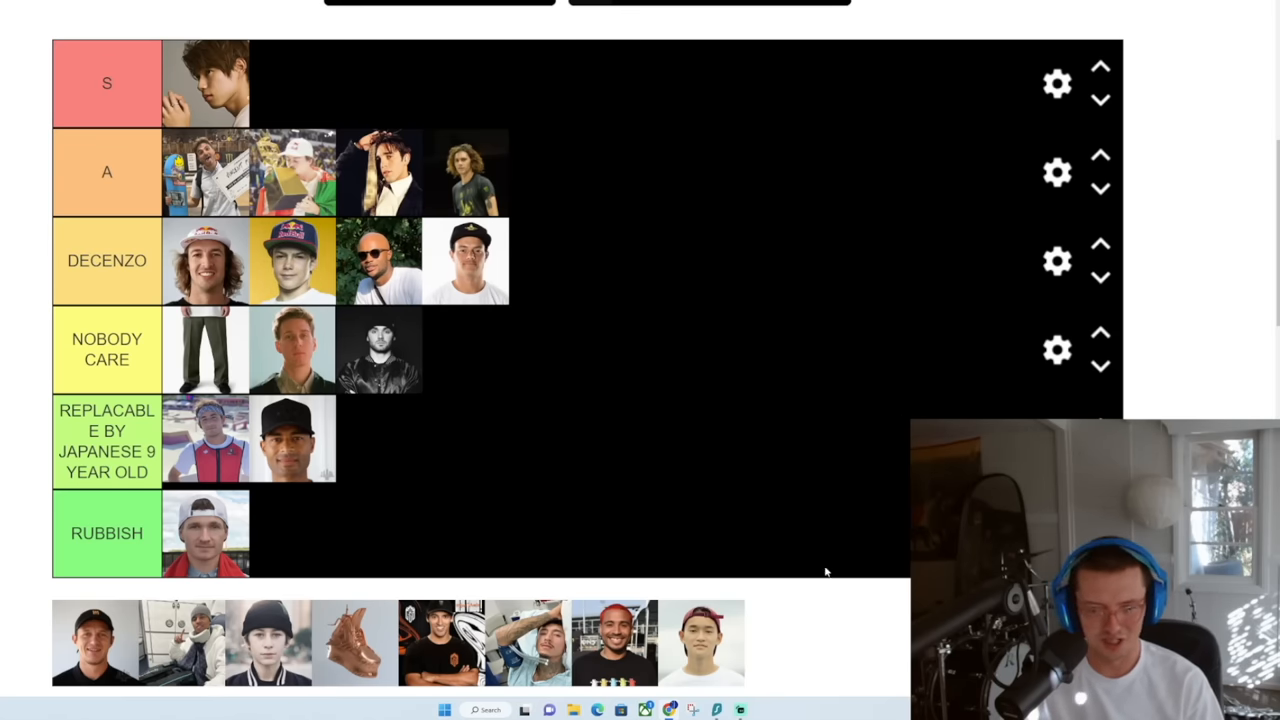
Put the red-capped skater's photo from the pool into the RUBBISH tier
{"action": "left_click_drag", "start_coordinate": [614, 642], "coordinate": [290, 533]}
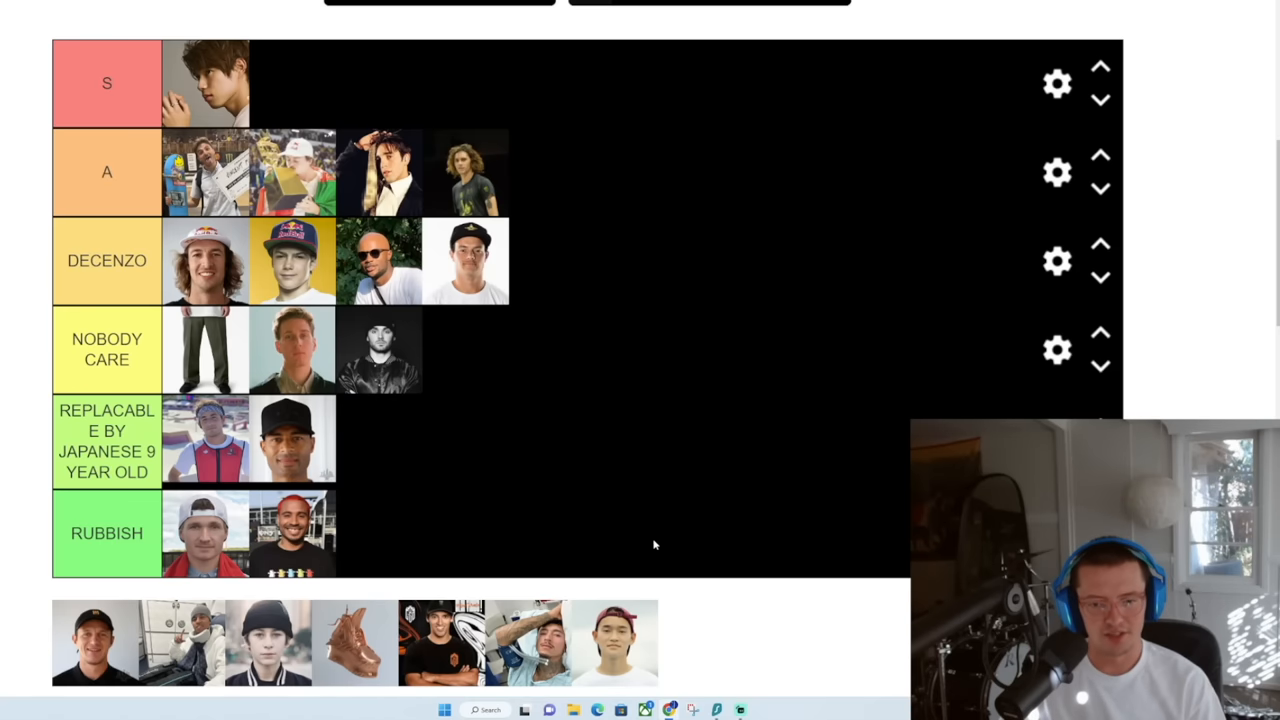
{"action": "mouse_move", "coordinate": [740, 620]}
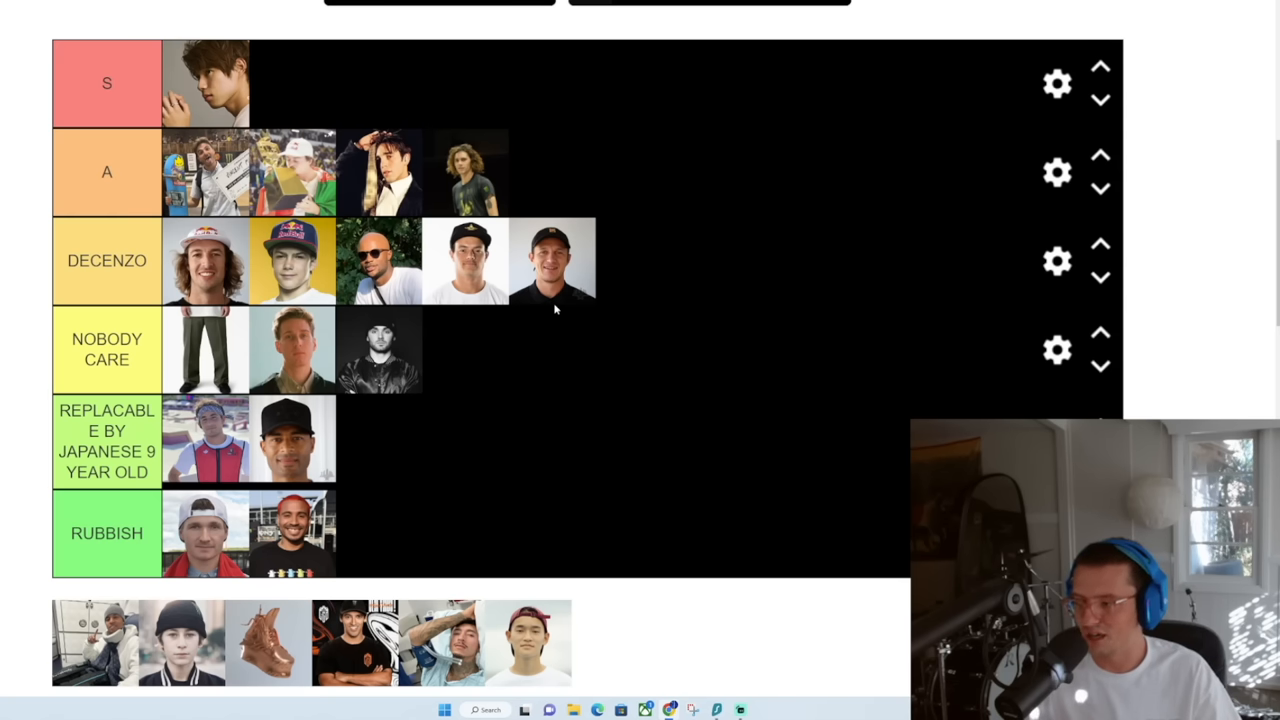
{"action": "mouse_move", "coordinate": [603, 324]}
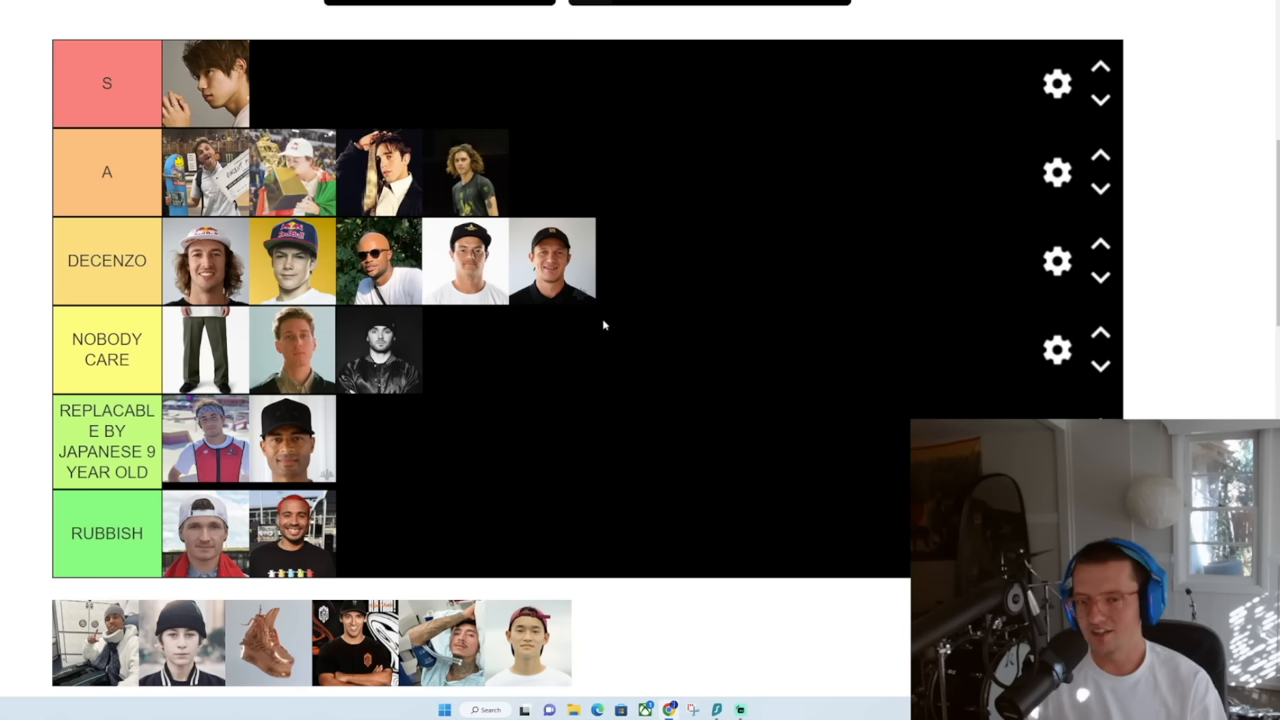
{"action": "mouse_move", "coordinate": [538, 198]}
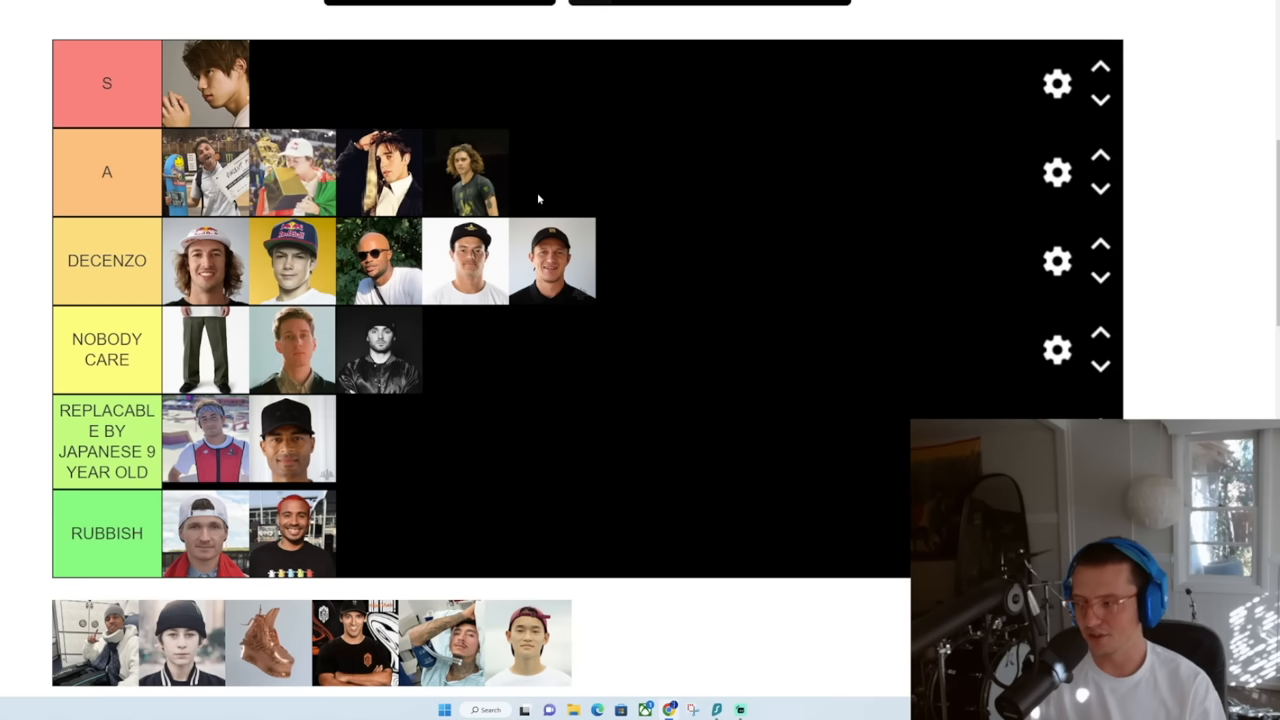
{"action": "mouse_move", "coordinate": [585, 492]}
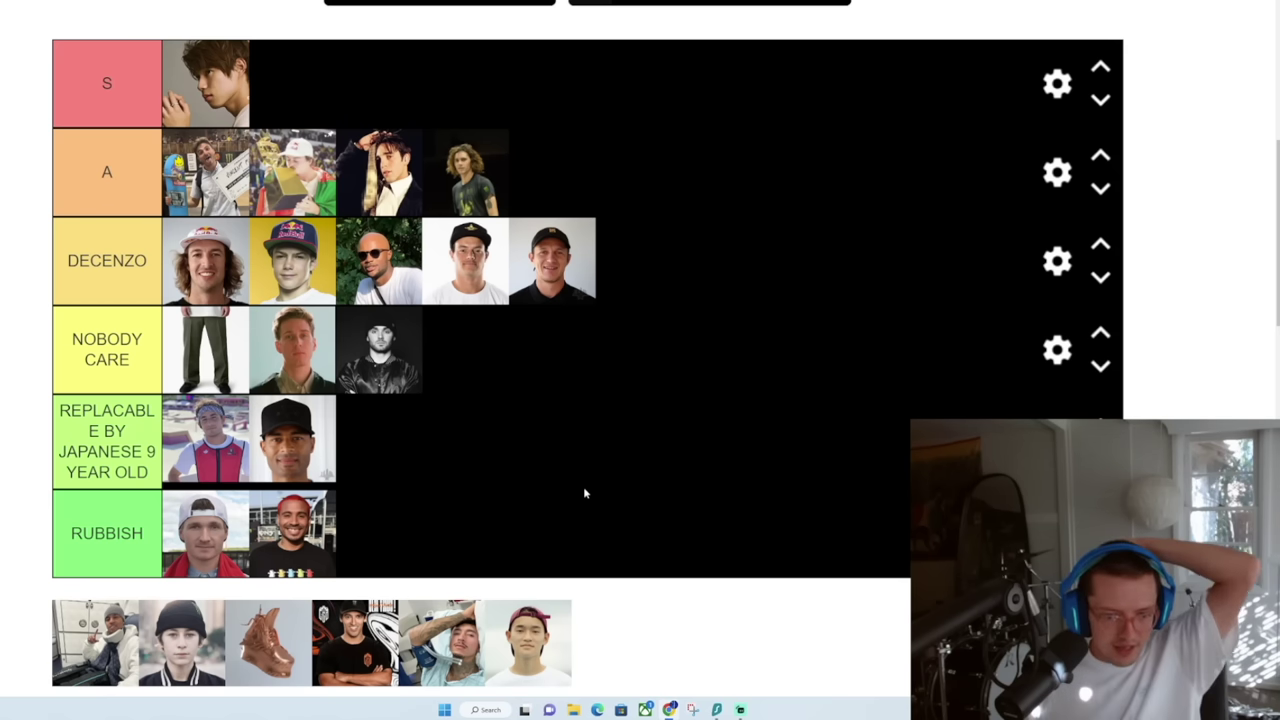
Take the shoe photo out of the S row and make it the first photo in tier A
{"action": "left_click_drag", "start_coordinate": [265, 642], "coordinate": [307, 82]}
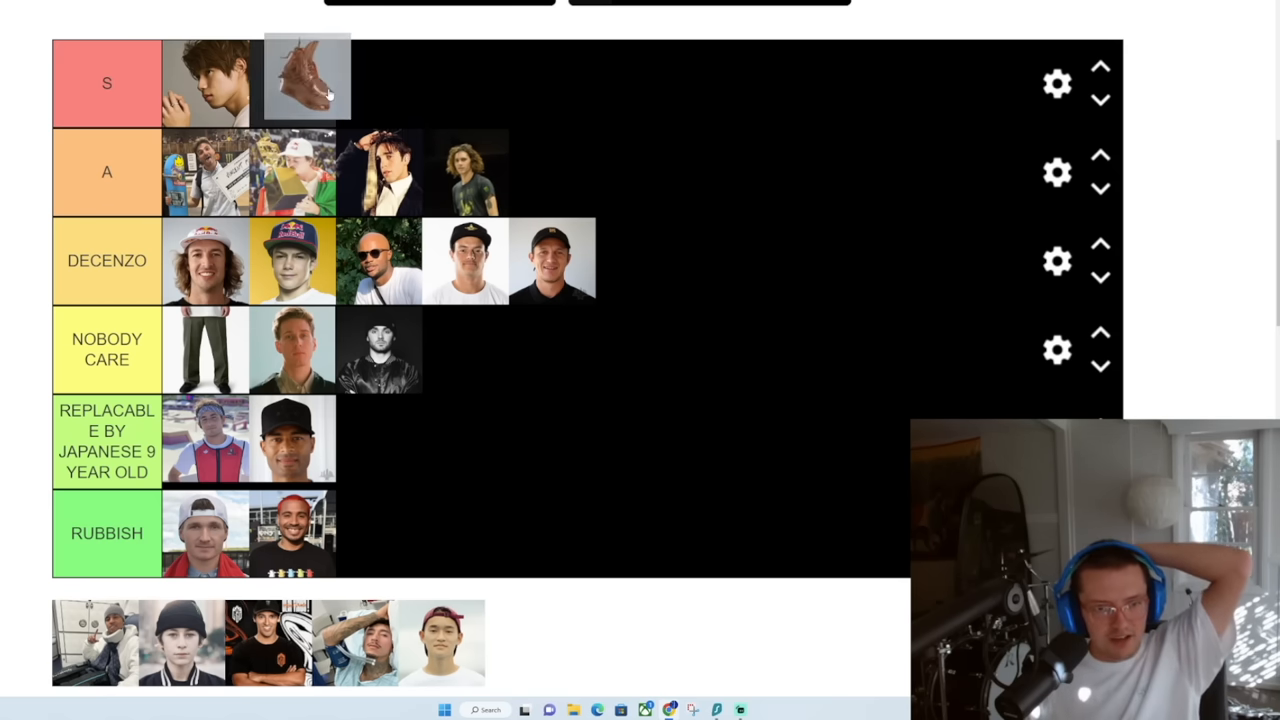
{"action": "left_click_drag", "start_coordinate": [307, 83], "coordinate": [206, 171]}
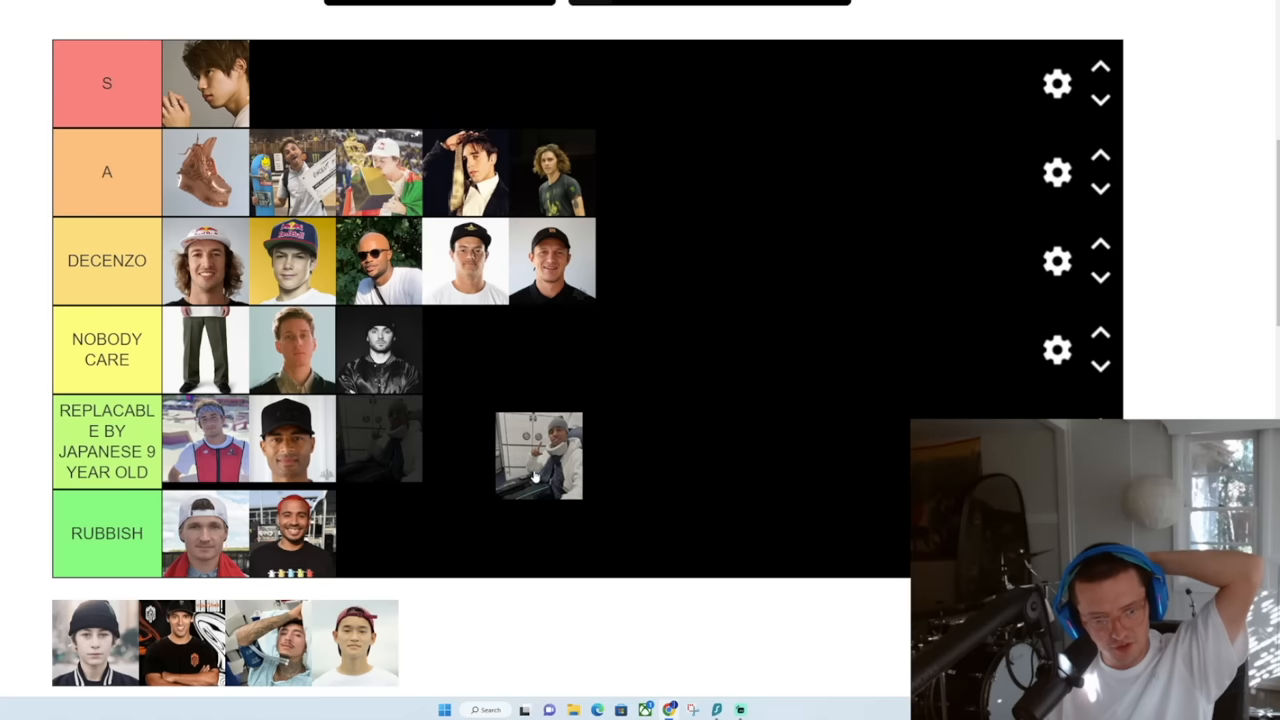
Place the grey-hoodie skater photo from the unranked pool into the NOBODY CARE tier
{"action": "left_click_drag", "start_coordinate": [538, 455], "coordinate": [425, 435]}
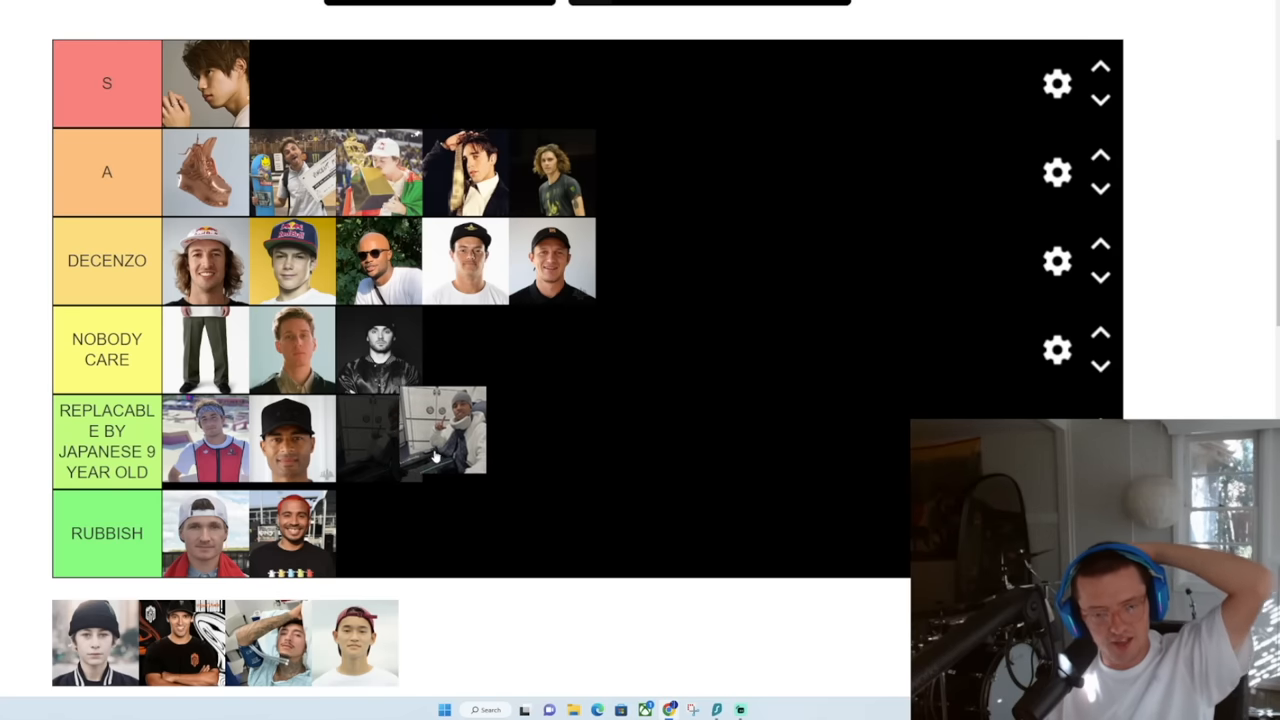
{"action": "left_click_drag", "start_coordinate": [420, 440], "coordinate": [460, 350]}
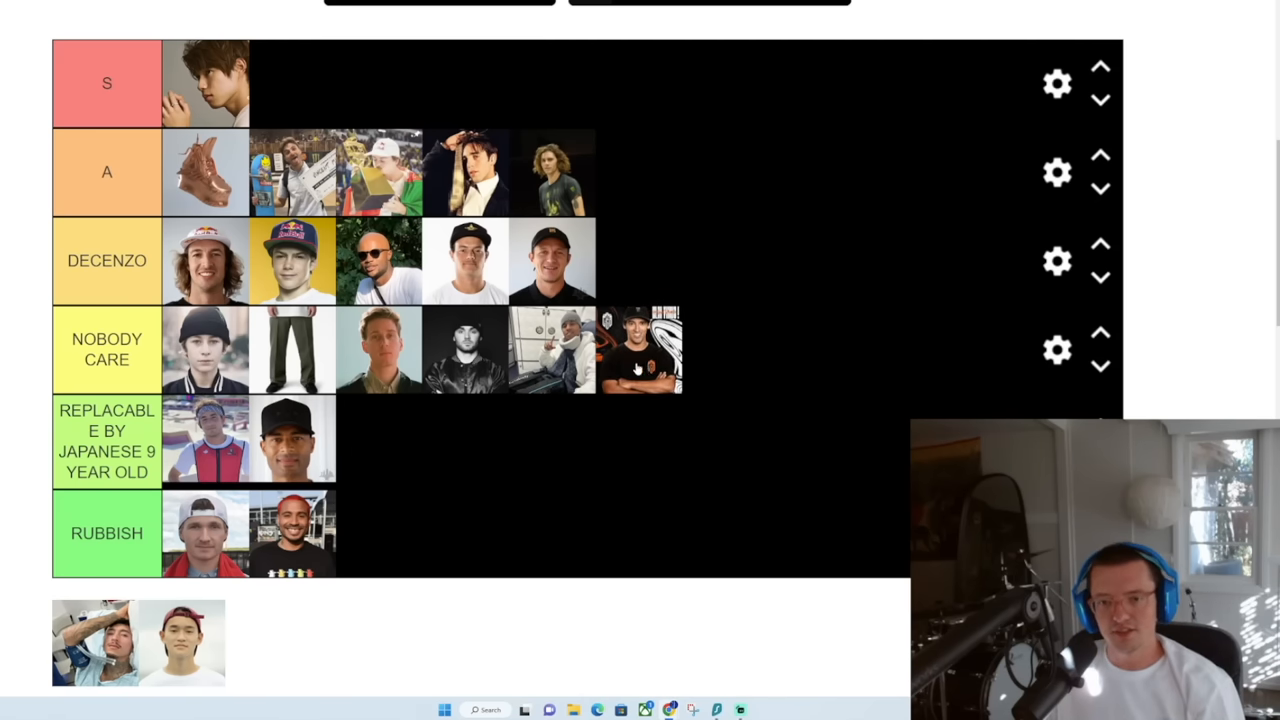
{"action": "mouse_move", "coordinate": [650, 401]}
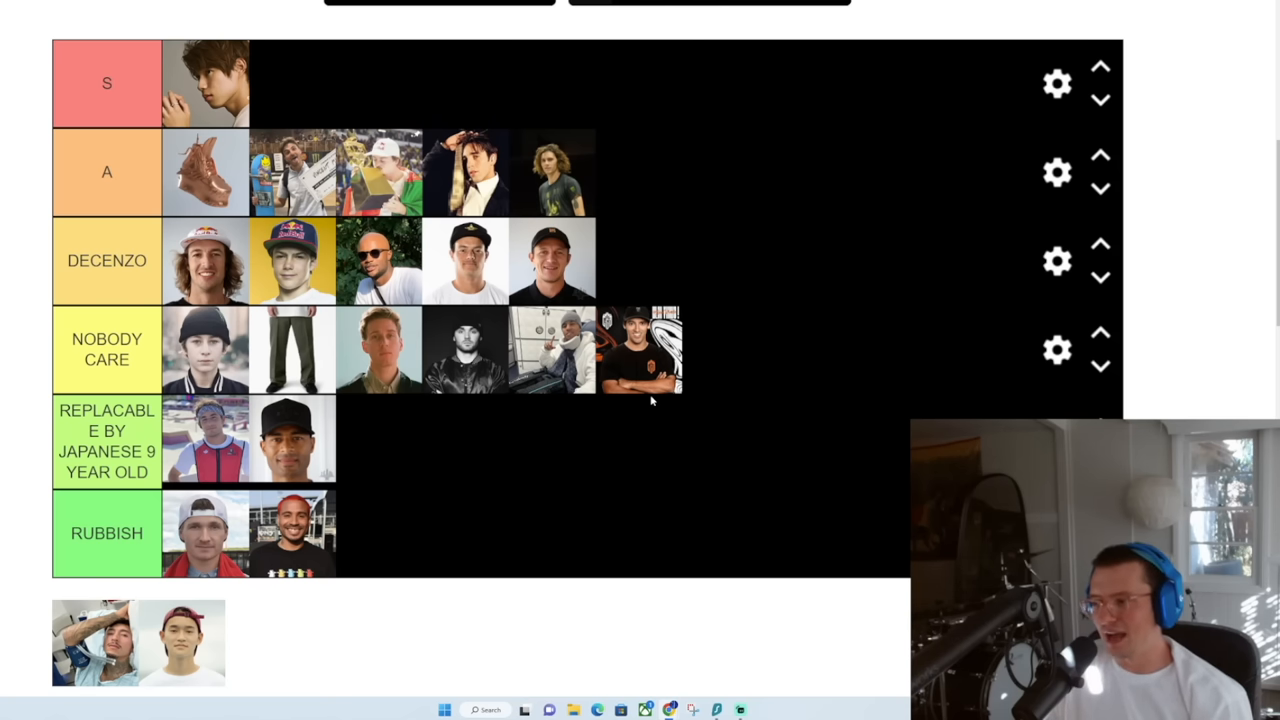
Move the black-shirt skater photo up to become DECENZO's sixth photo
{"action": "left_click_drag", "start_coordinate": [642, 349], "coordinate": [642, 260]}
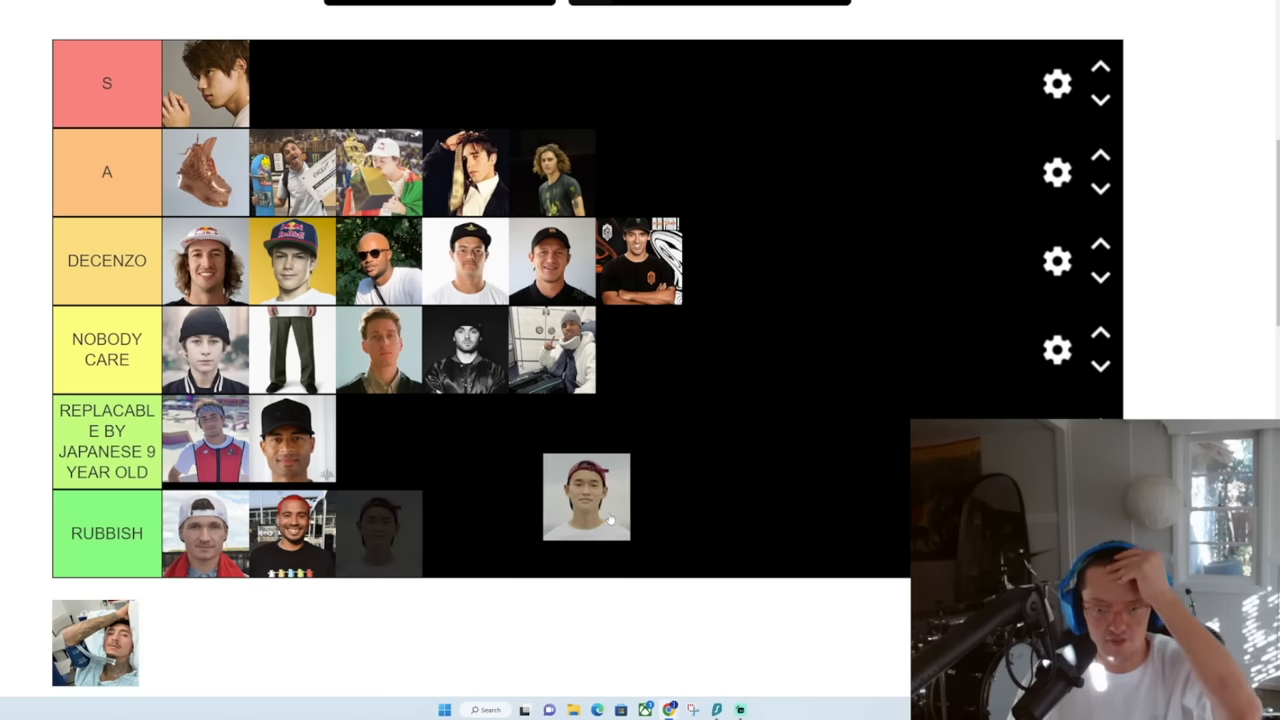
Bring the red-cap skater photo onto the board and try it in the fifth tier, REPLACABLE
{"action": "left_click_drag", "start_coordinate": [586, 497], "coordinate": [600, 453]}
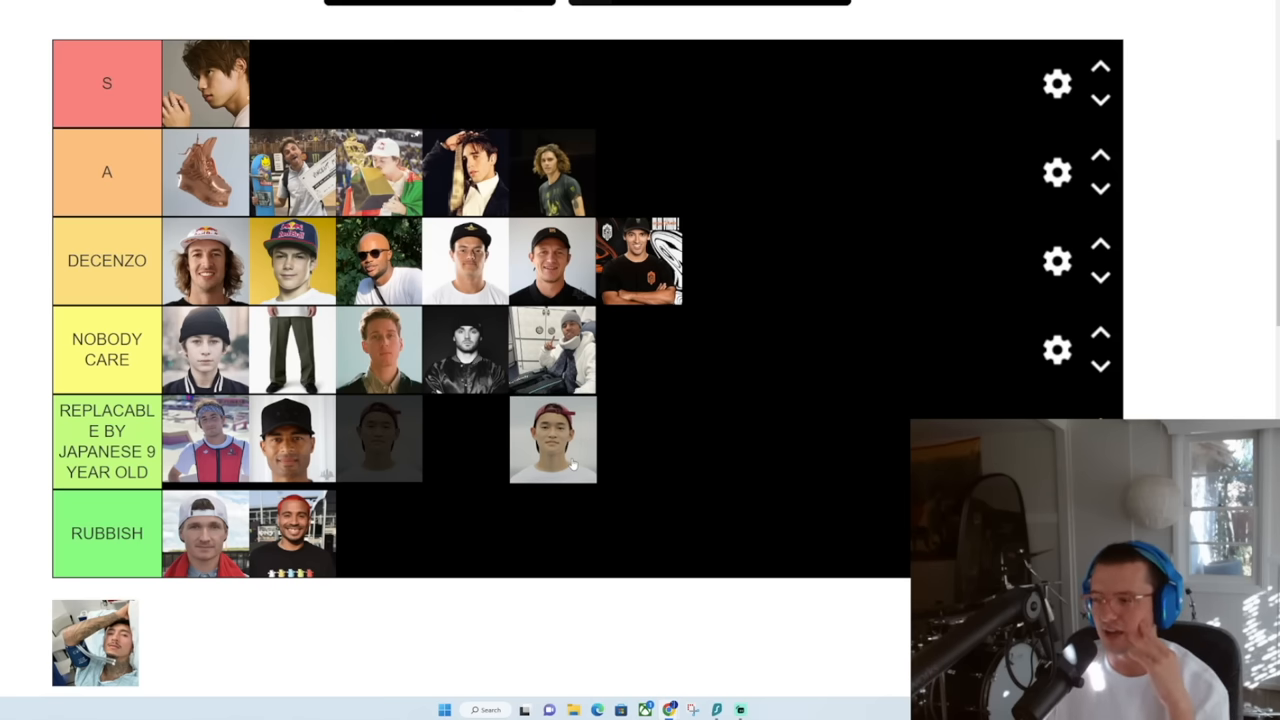
{"action": "left_click_drag", "start_coordinate": [553, 440], "coordinate": [378, 440]}
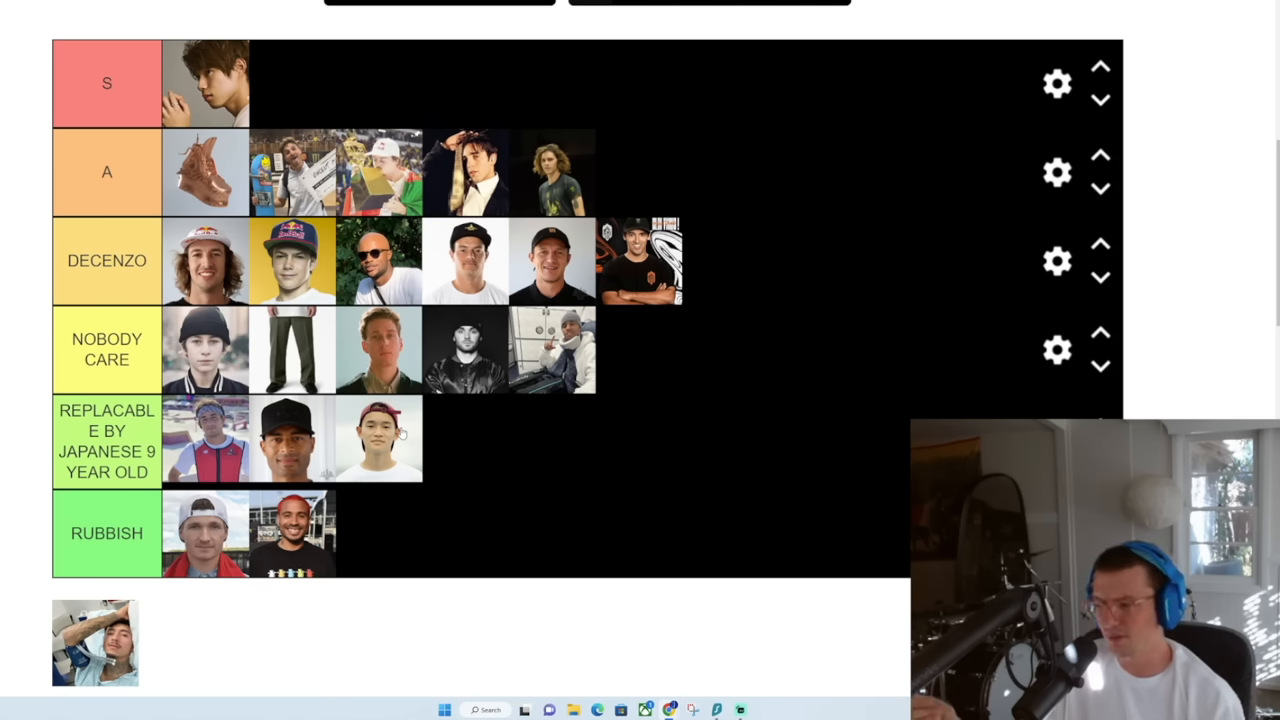
{"action": "mouse_move", "coordinate": [367, 462]}
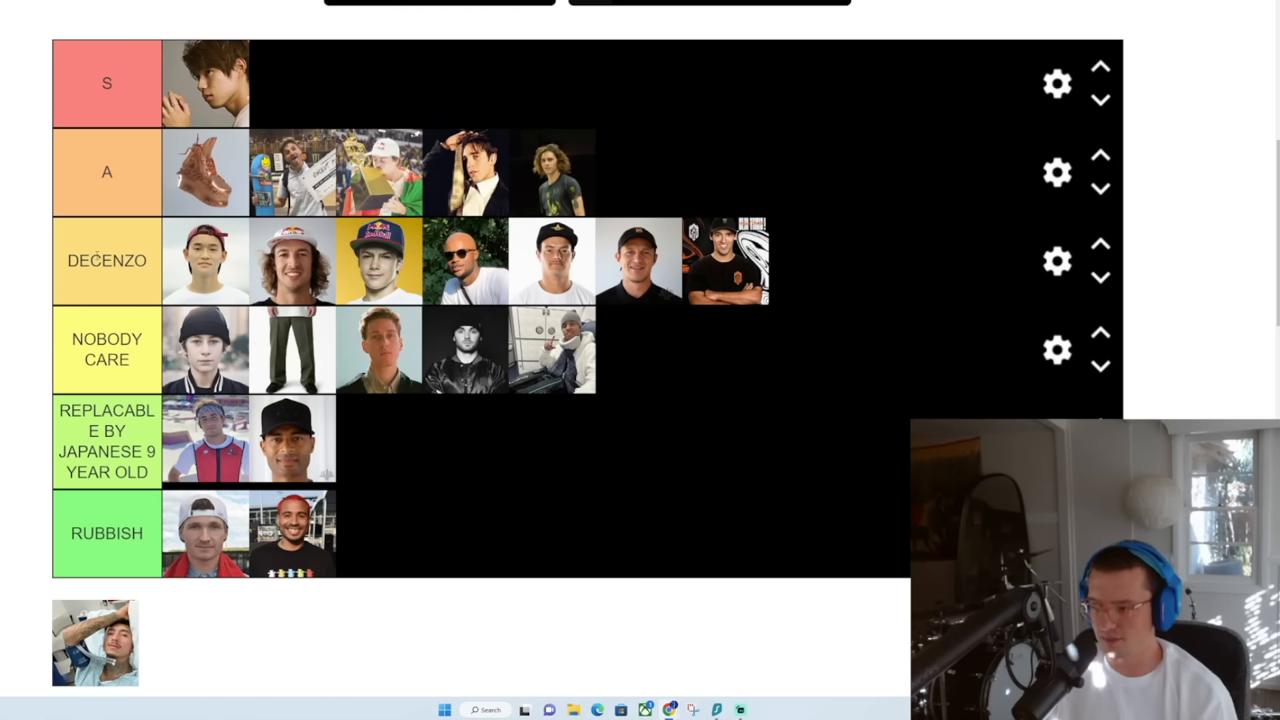
{"action": "left_click_drag", "start_coordinate": [94, 641], "coordinate": [293, 83]}
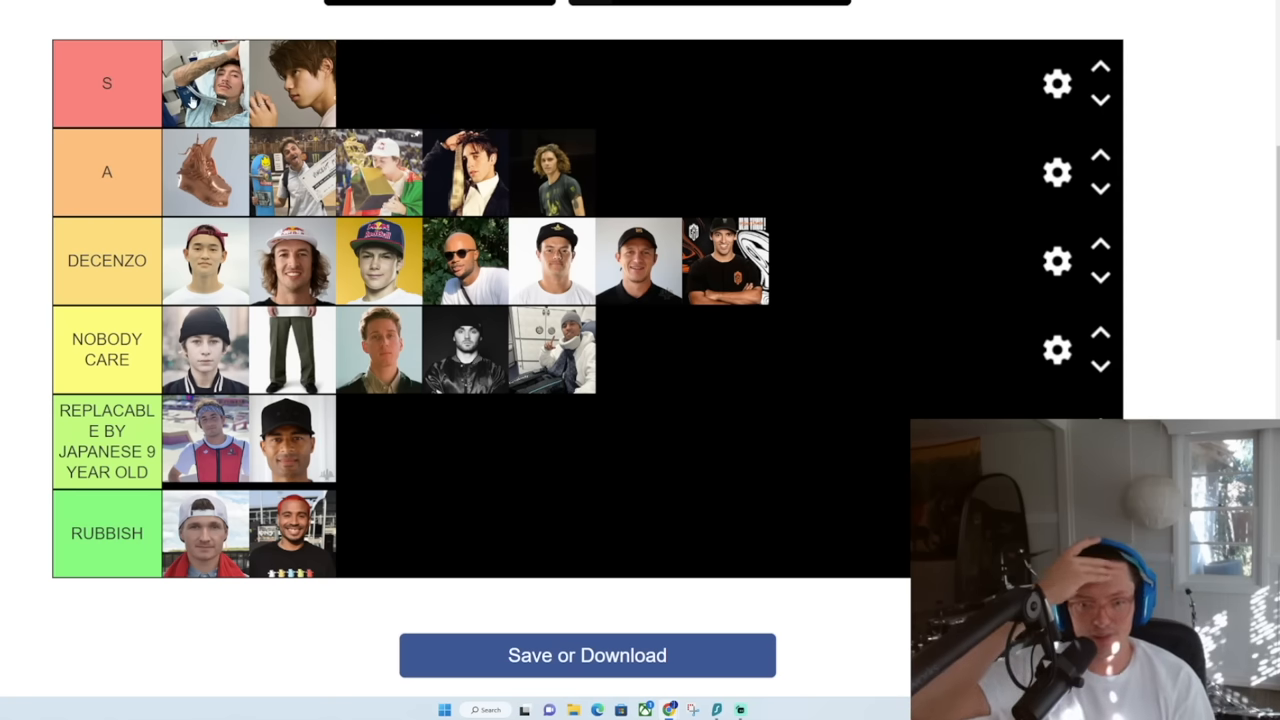
{"action": "mouse_move", "coordinate": [615, 507]}
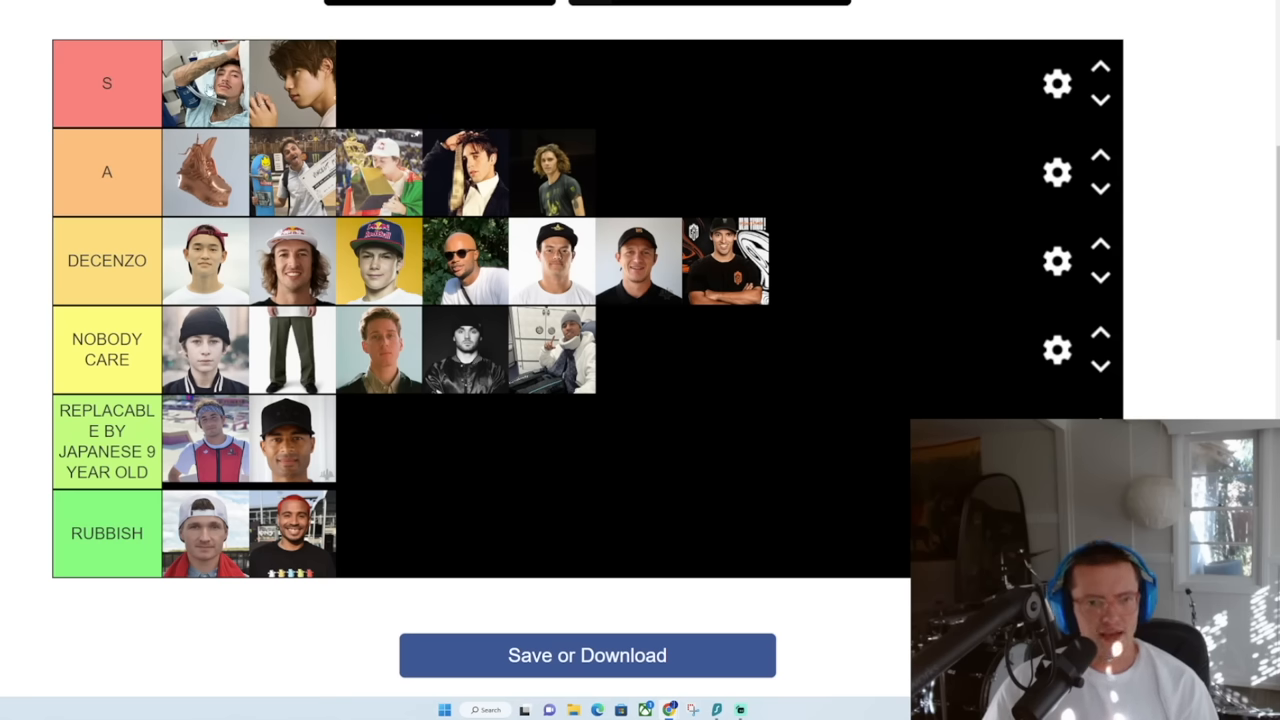
{"action": "mouse_move", "coordinate": [420, 555]}
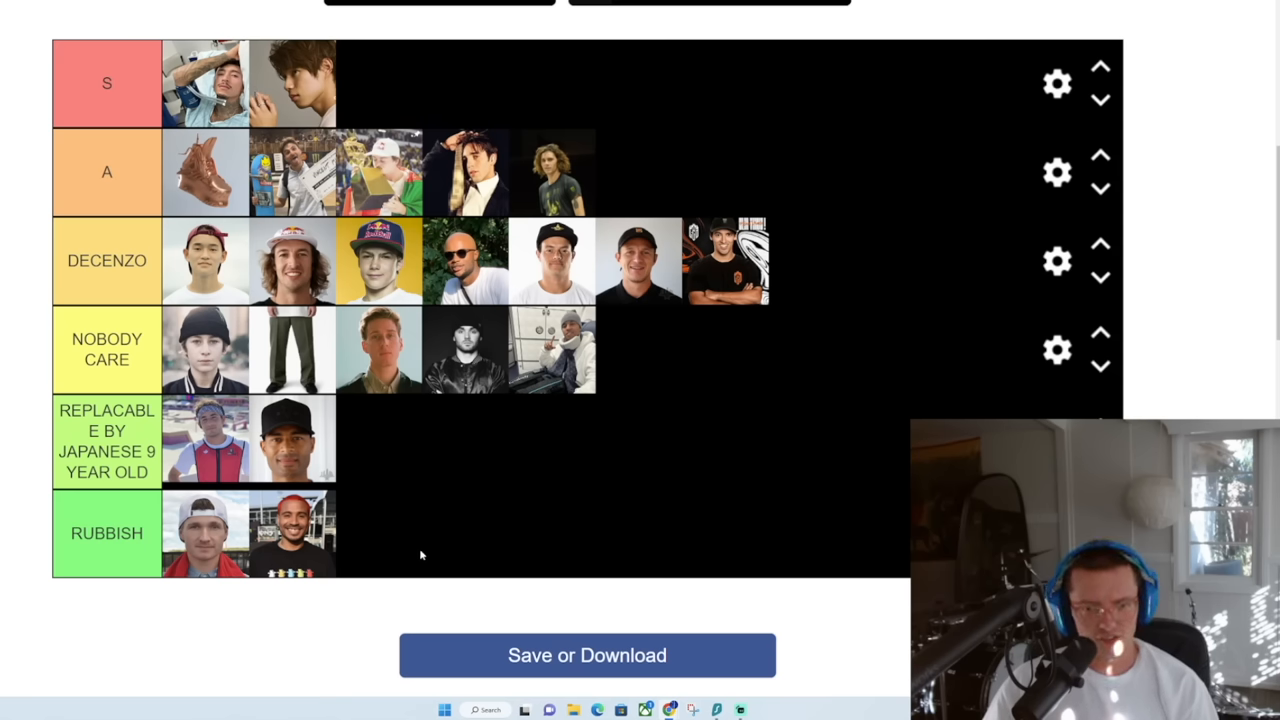